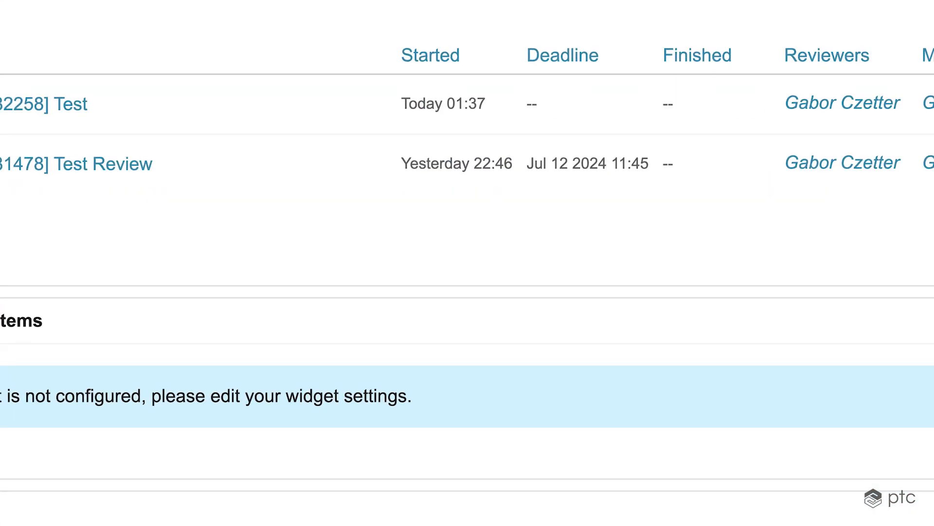
{"action": "mouse_move", "coordinate": [384, 394]}
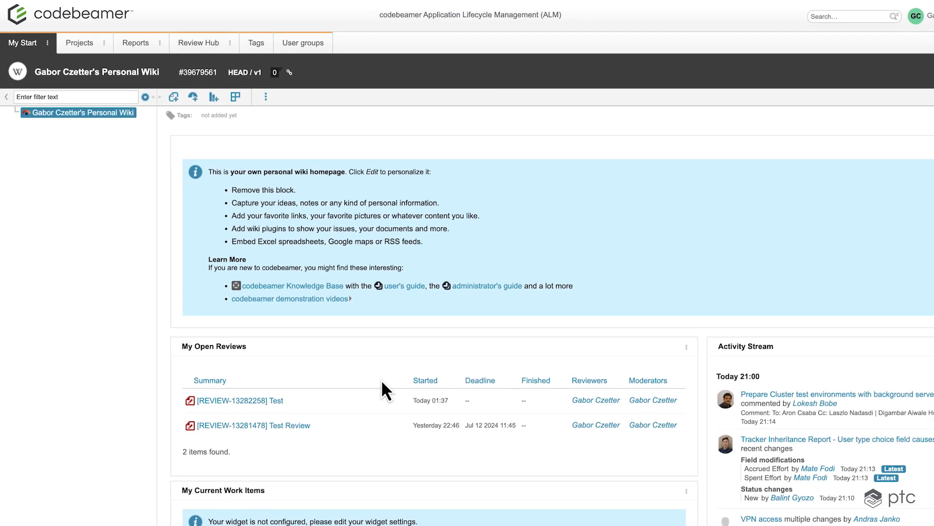
{"action": "mouse_move", "coordinate": [190, 58]}
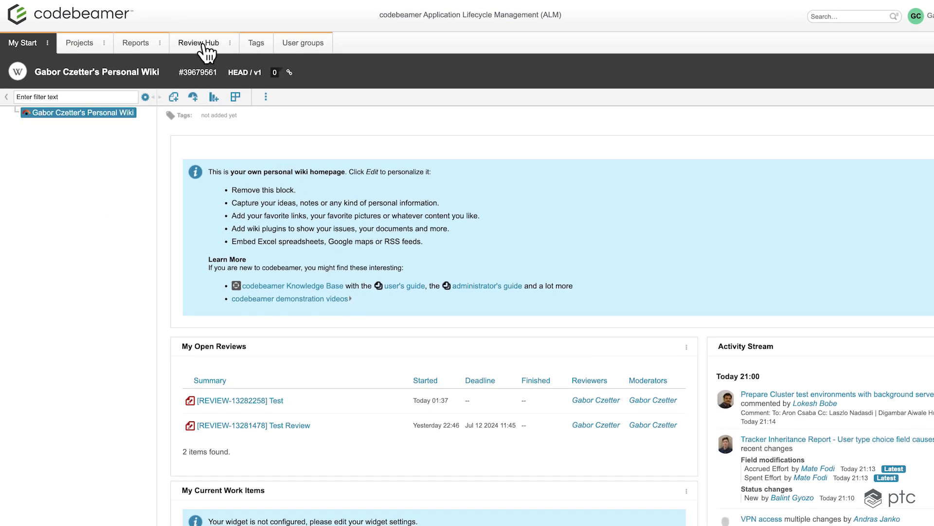
Go to the Review Hub, view the empty Closed Reviews list and return to Open Reviews
{"action": "left_click", "coordinate": [199, 42]}
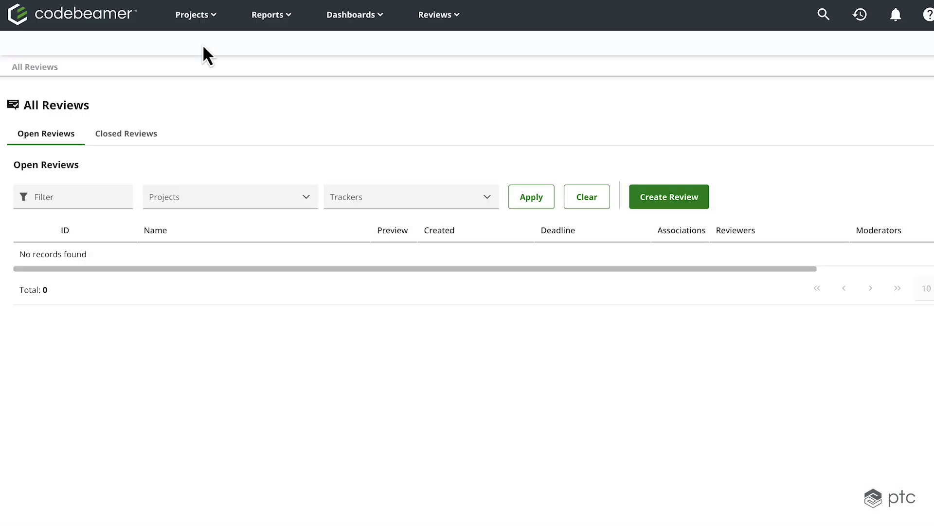
{"action": "mouse_move", "coordinate": [245, 108]}
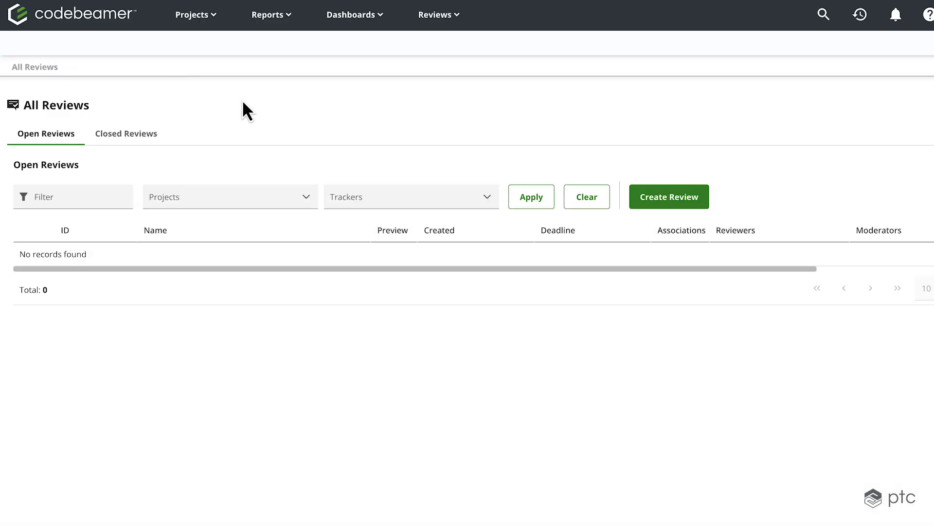
{"action": "mouse_move", "coordinate": [646, 271]}
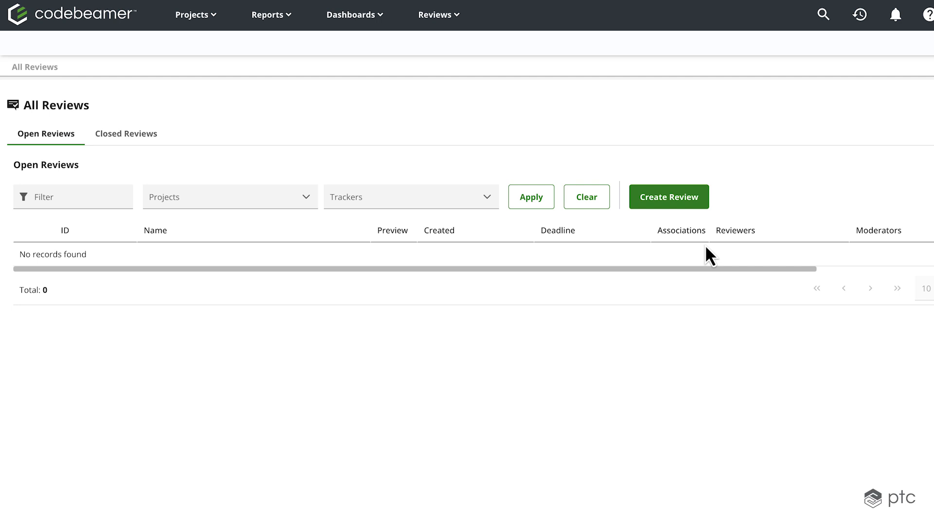
{"action": "mouse_move", "coordinate": [471, 206]}
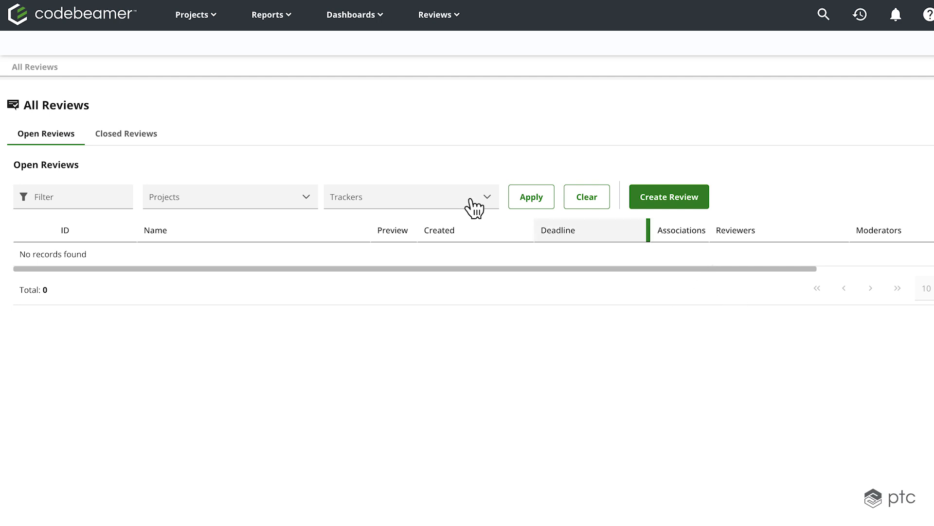
{"action": "left_click", "coordinate": [126, 133]}
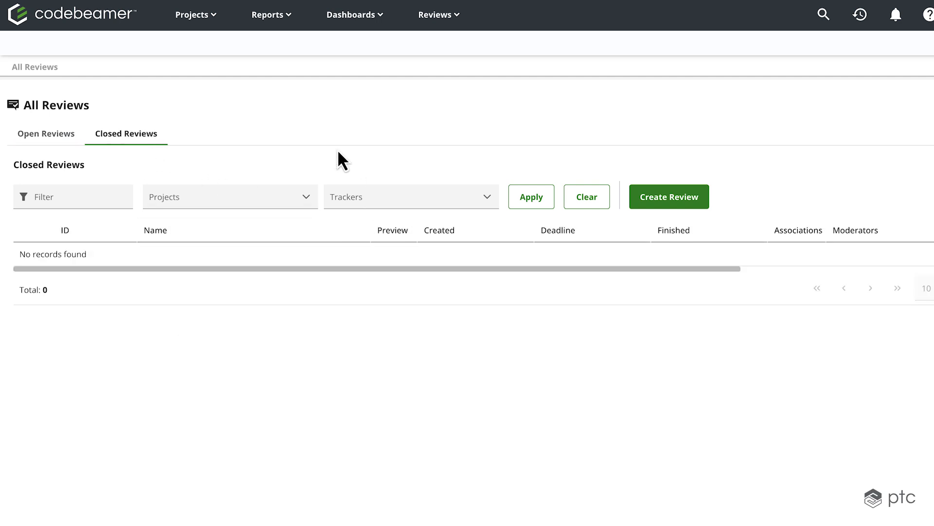
{"action": "left_click", "coordinate": [45, 134]}
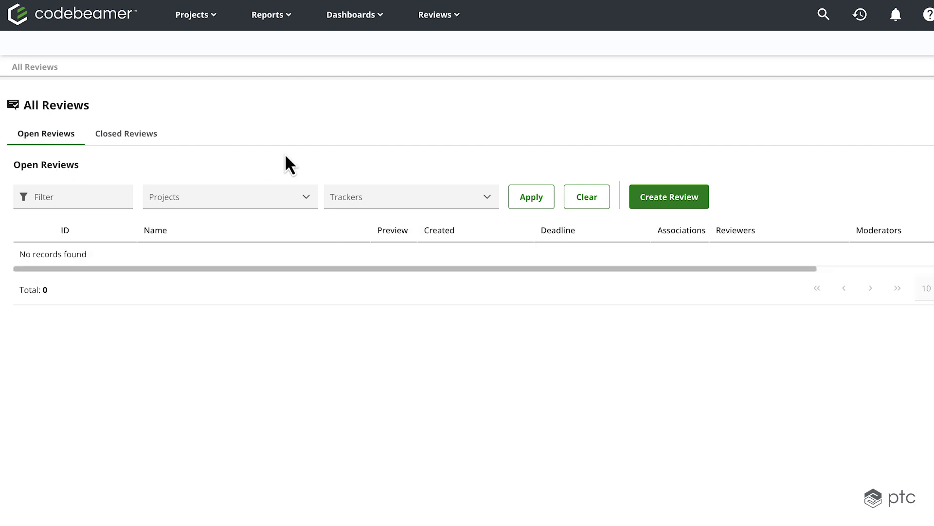
{"action": "mouse_move", "coordinate": [681, 216]}
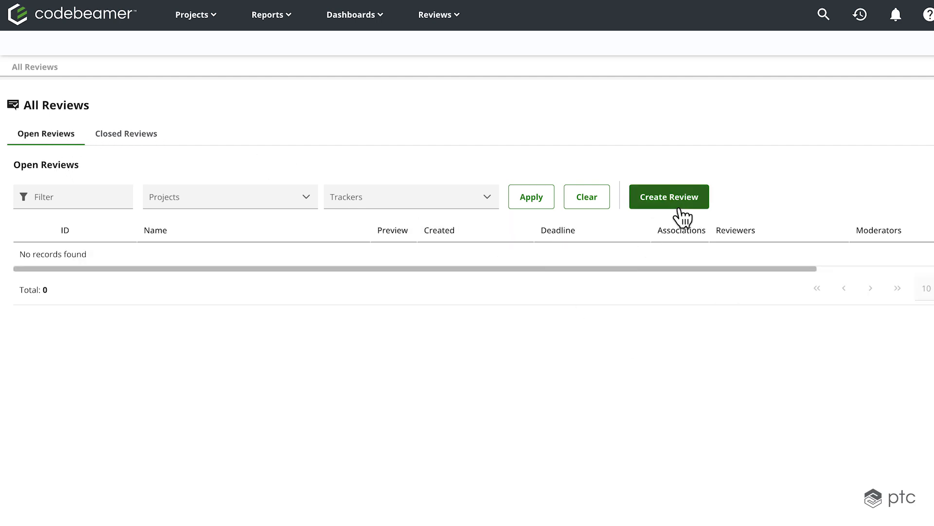
Start a new review, choose the Gabor Automotive Template project and browse its trackers
{"action": "left_click", "coordinate": [670, 197]}
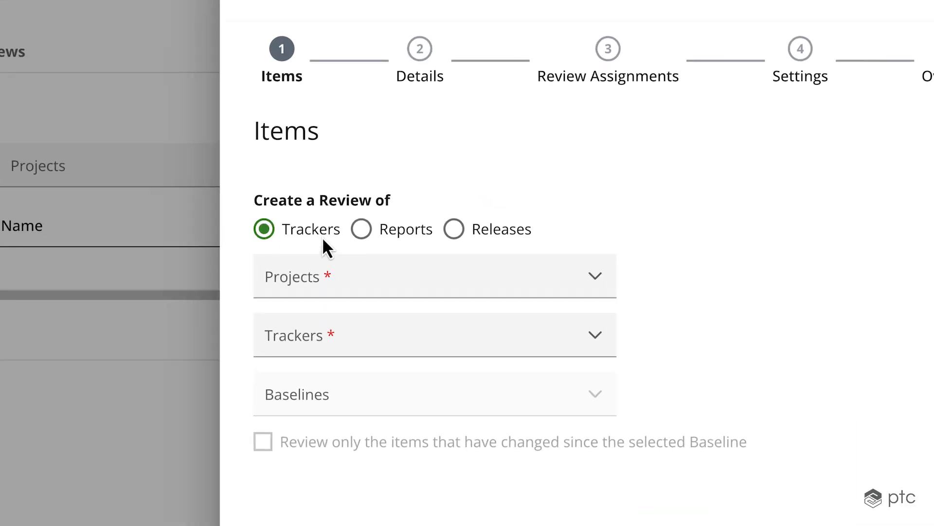
{"action": "mouse_move", "coordinate": [585, 229]}
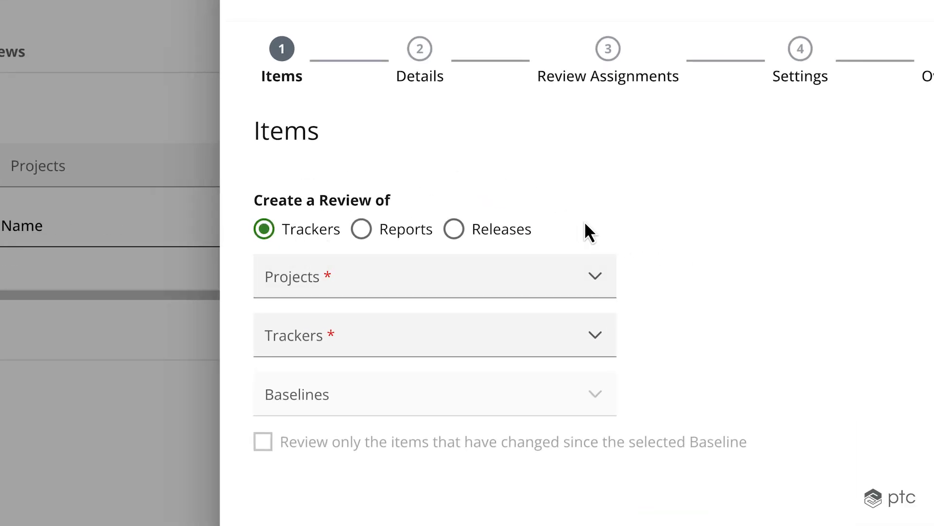
{"action": "mouse_move", "coordinate": [396, 247]}
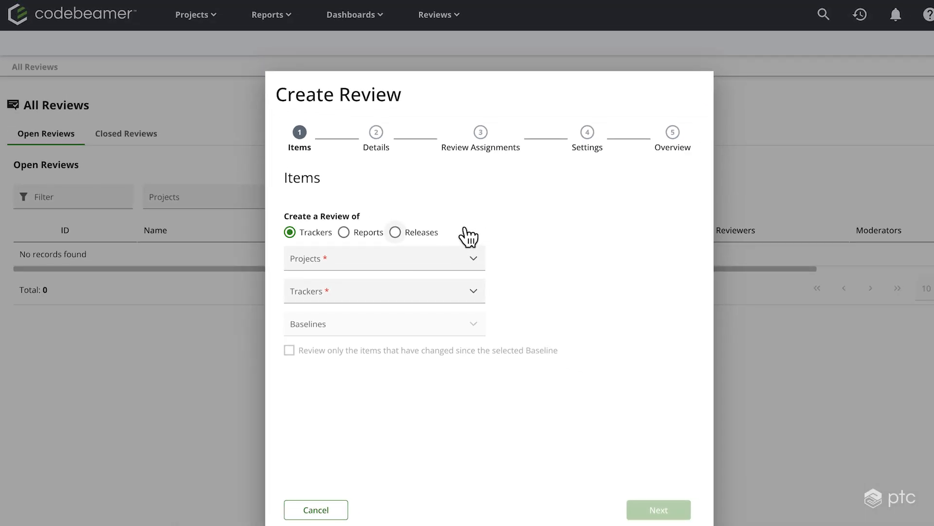
{"action": "left_click", "coordinate": [385, 259]}
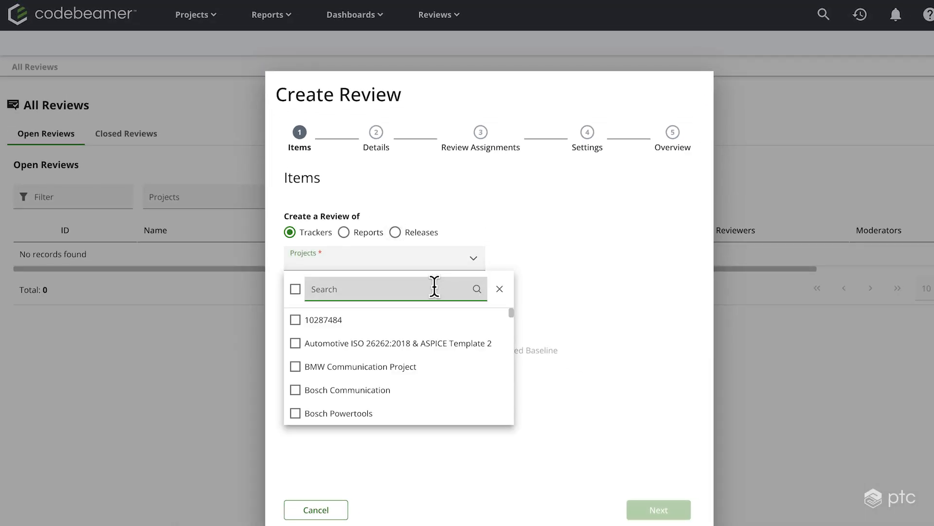
{"action": "type", "text": "gab"}
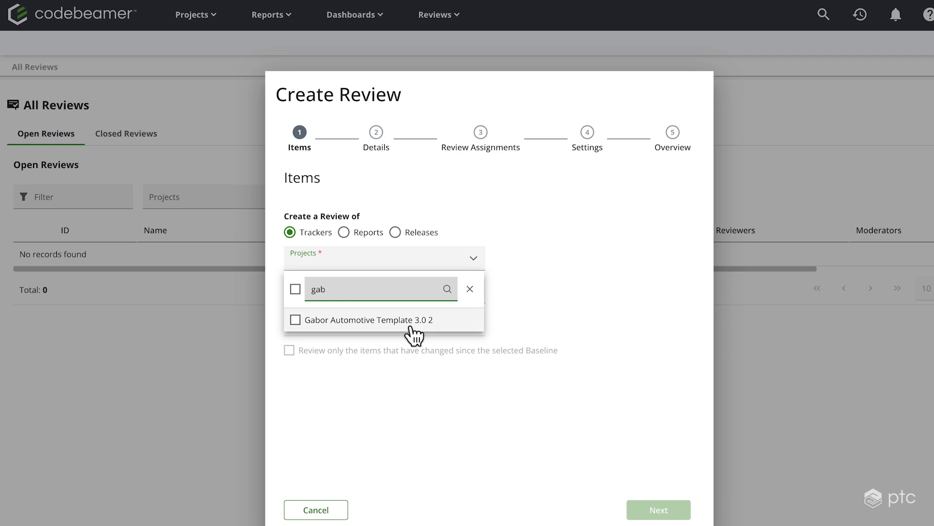
{"action": "left_click", "coordinate": [366, 320]}
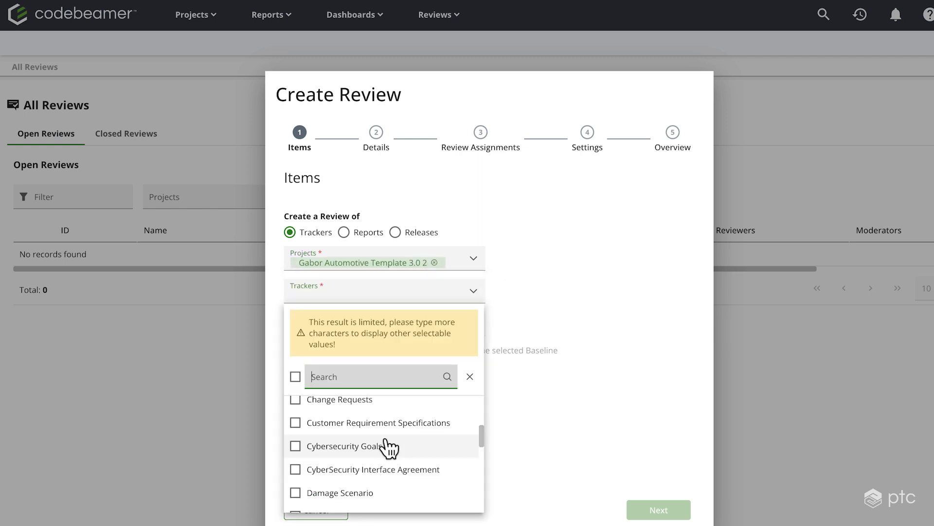
{"action": "mouse_move", "coordinate": [406, 469]}
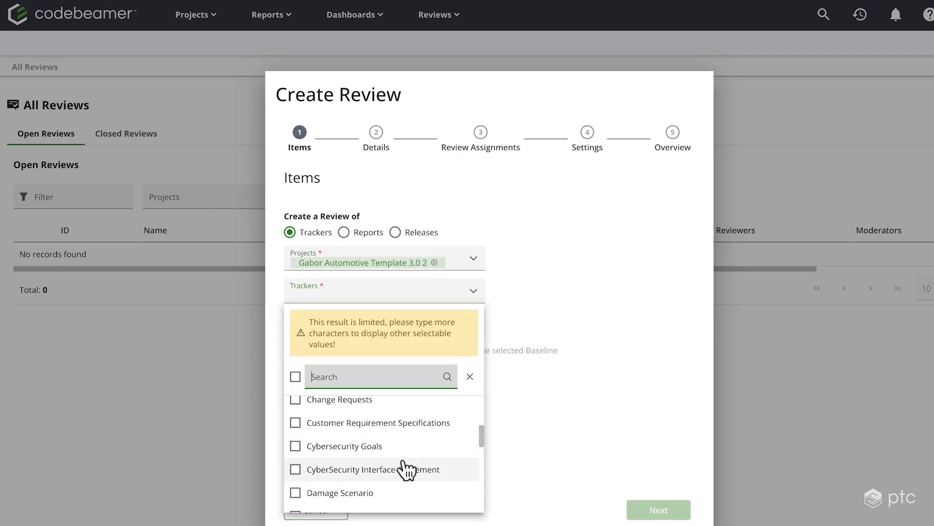
{"action": "scroll", "scroll_direction": "down", "scroll_amount": 3}
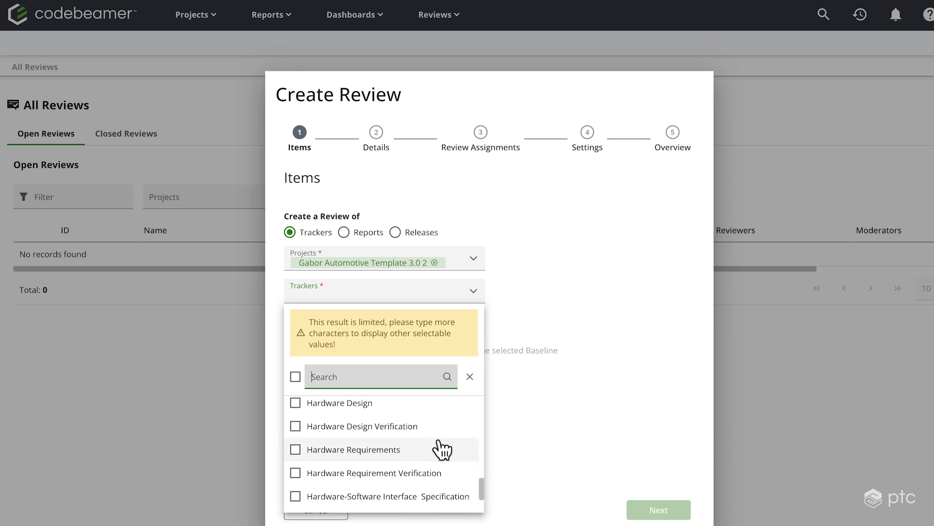
{"action": "scroll", "scroll_direction": "down", "scroll_amount": 3}
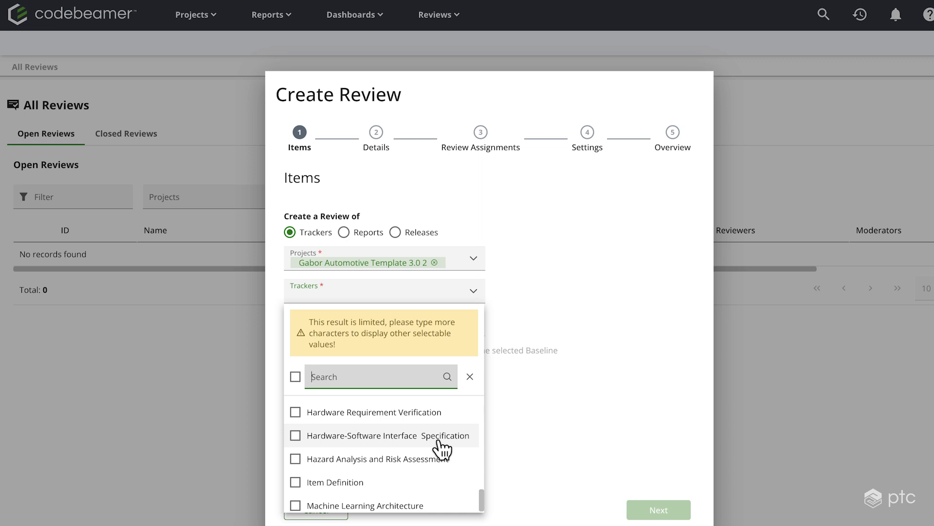
{"action": "mouse_move", "coordinate": [512, 276]}
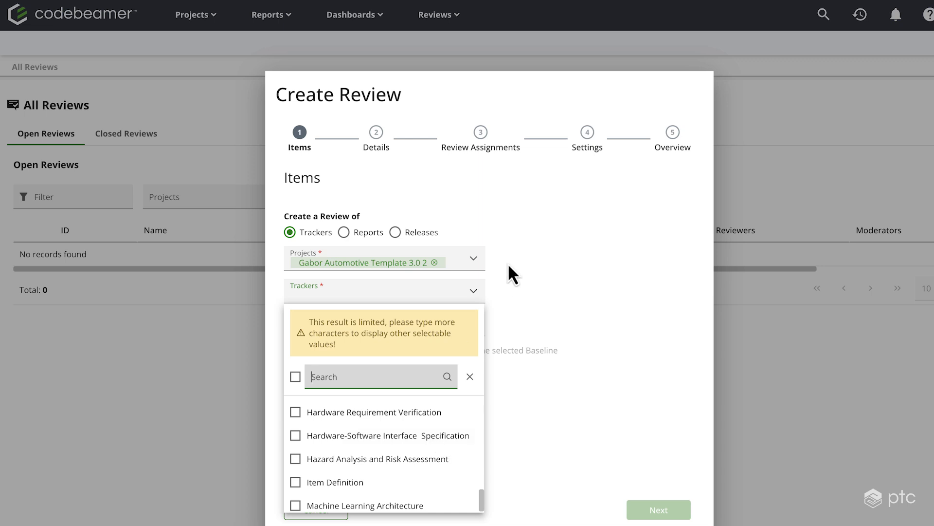
{"action": "mouse_move", "coordinate": [536, 308]}
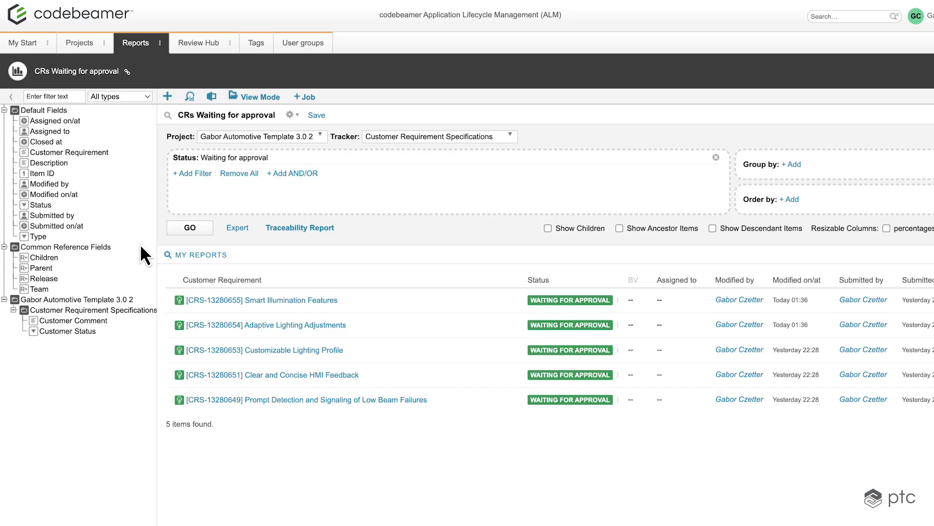
{"action": "mouse_move", "coordinate": [275, 325]}
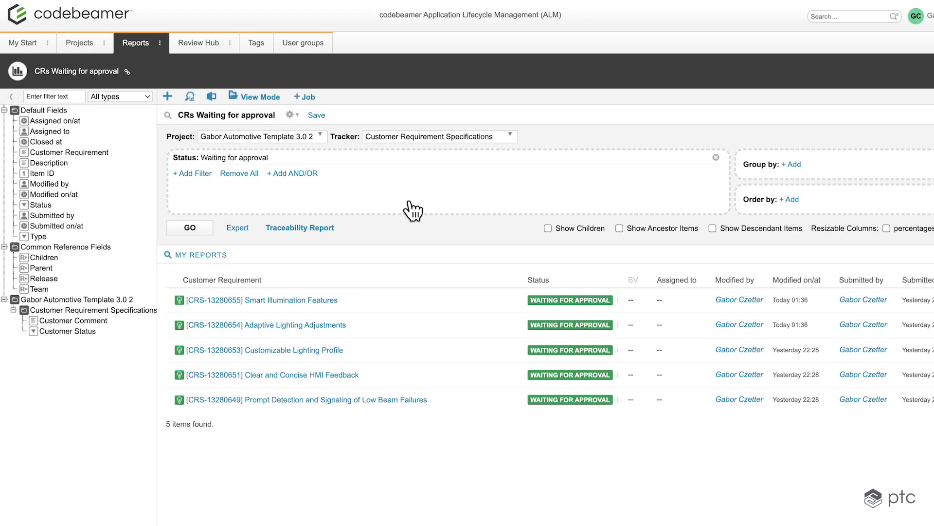
{"action": "mouse_move", "coordinate": [416, 223]}
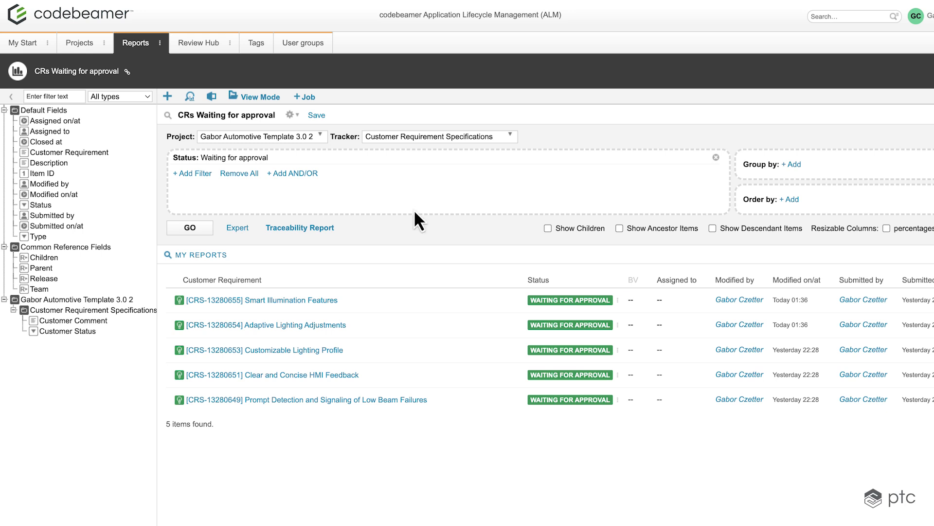
{"action": "mouse_move", "coordinate": [354, 360]}
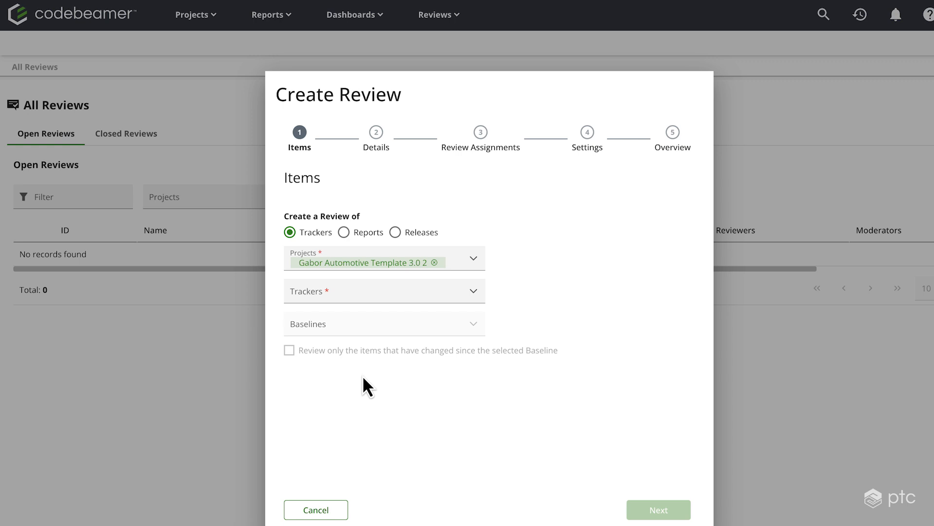
Base the review on Reports, selecting the 'CRs Waiting for approval' report and confirming it
{"action": "left_click", "coordinate": [343, 231]}
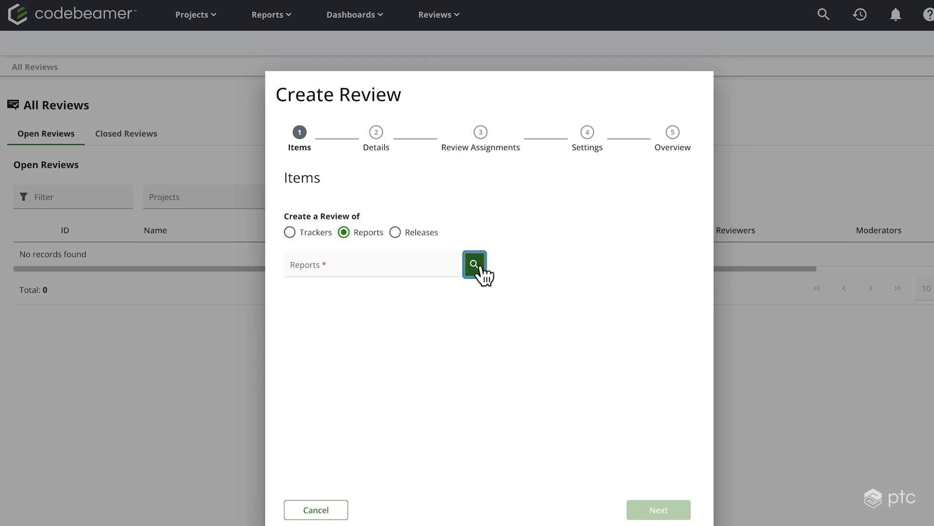
{"action": "left_click", "coordinate": [474, 265]}
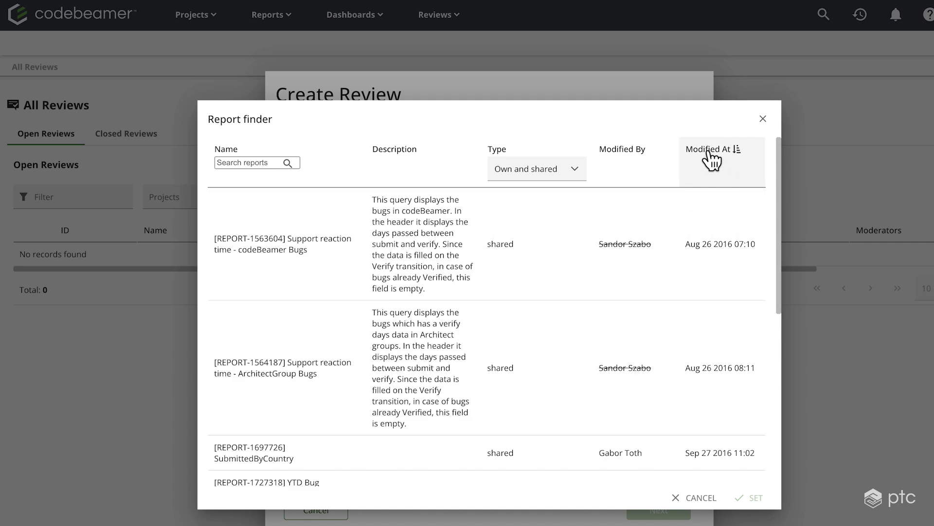
{"action": "left_click", "coordinate": [715, 149]}
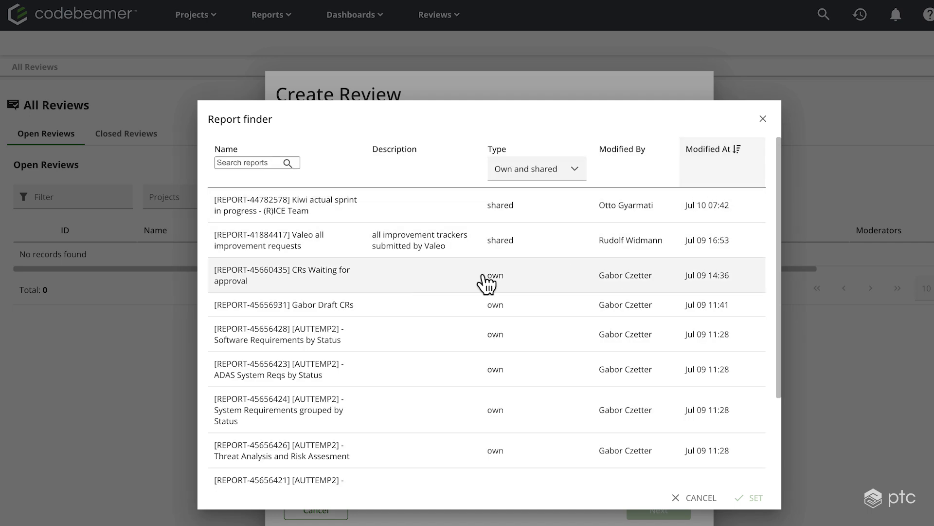
{"action": "left_click", "coordinate": [486, 276]}
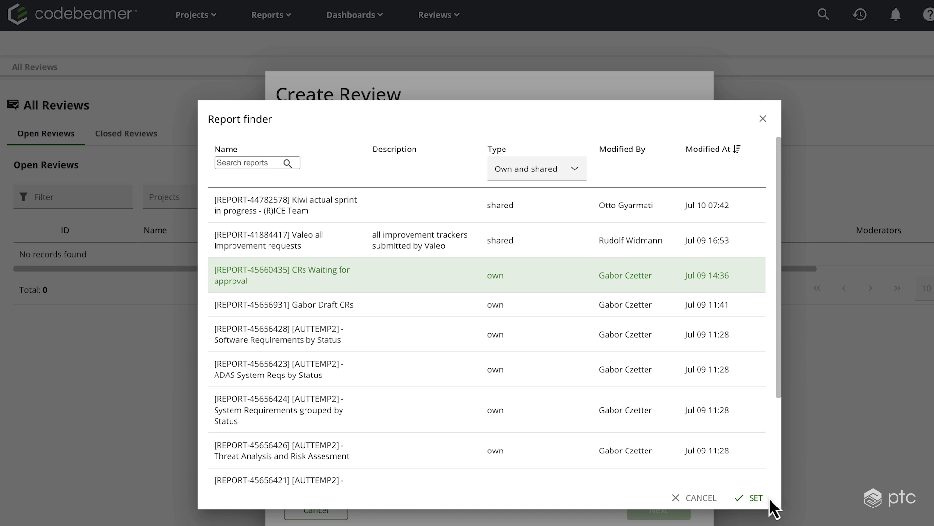
{"action": "left_click", "coordinate": [755, 497]}
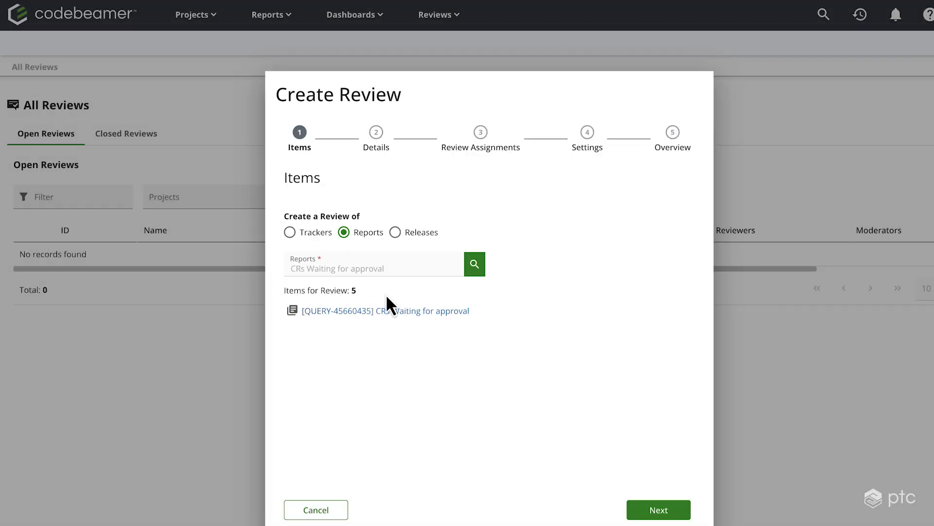
{"action": "mouse_move", "coordinate": [340, 313]}
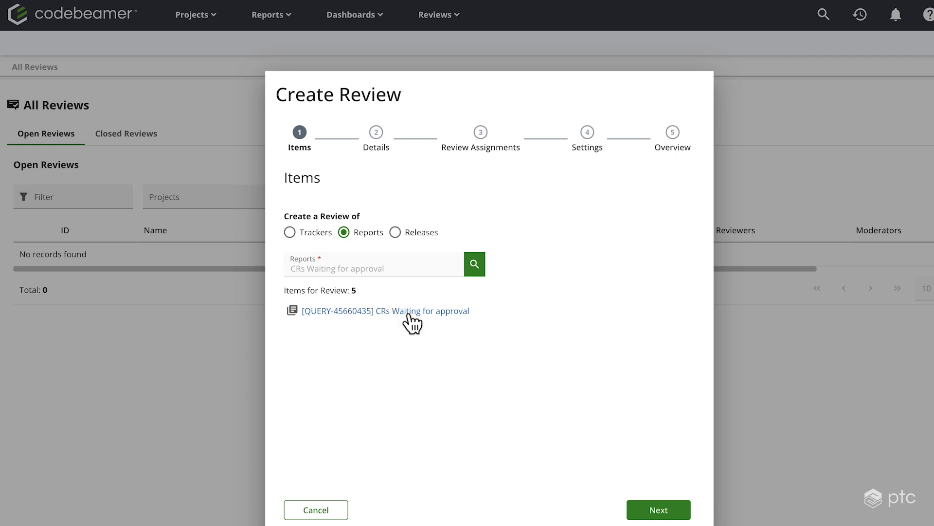
{"action": "mouse_move", "coordinate": [644, 516]}
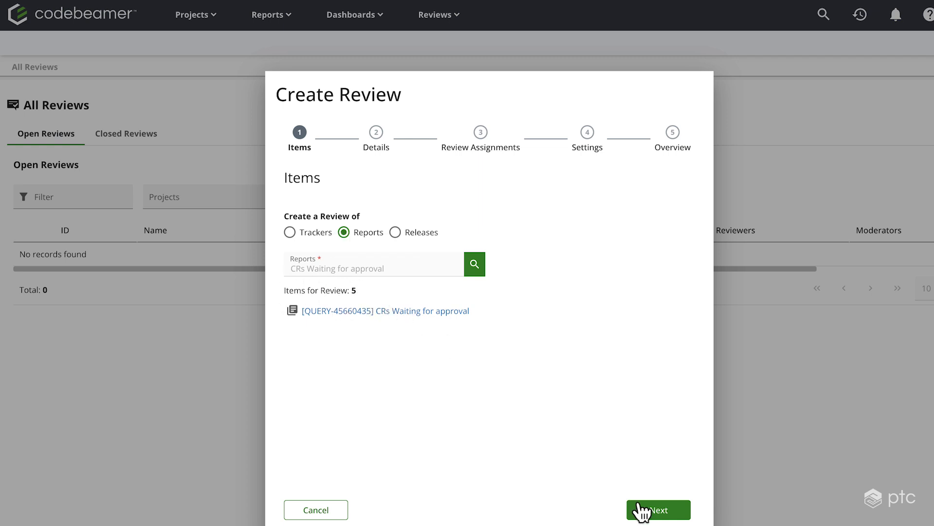
Move to the Details step and name the review 'Demo Review'
{"action": "left_click", "coordinate": [659, 510]}
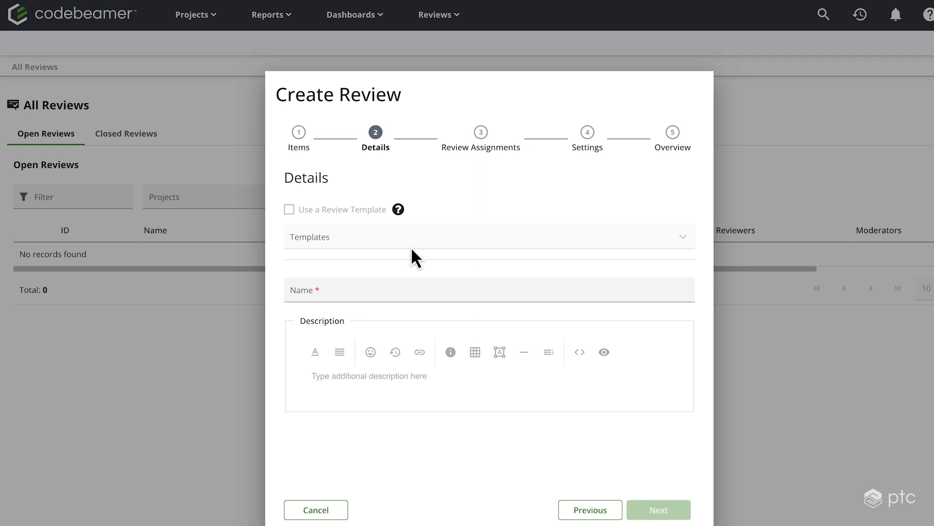
{"action": "mouse_move", "coordinate": [398, 216]}
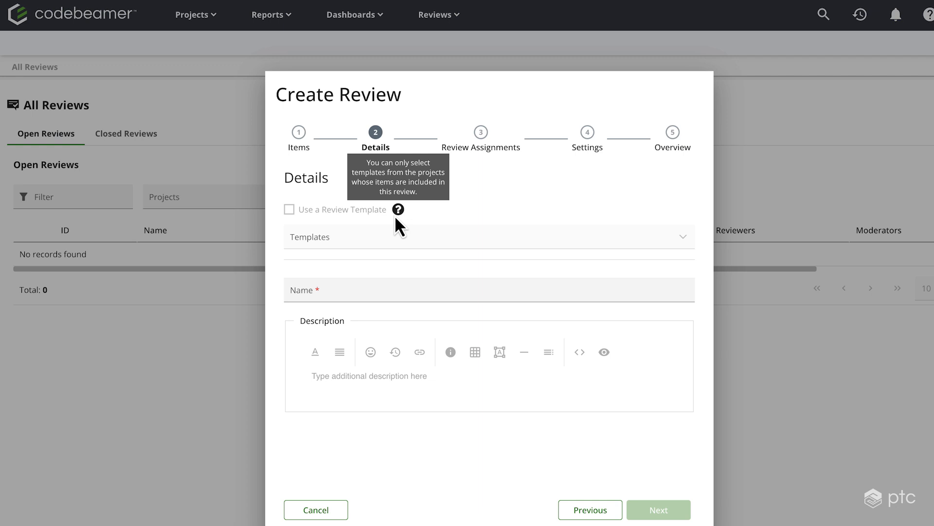
{"action": "type", "text": "Demo"}
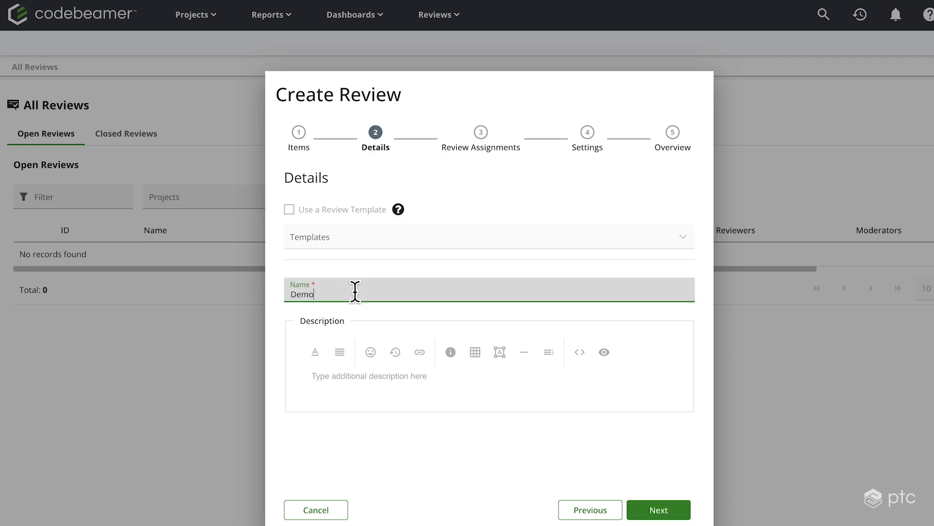
{"action": "type", "text": "Review"}
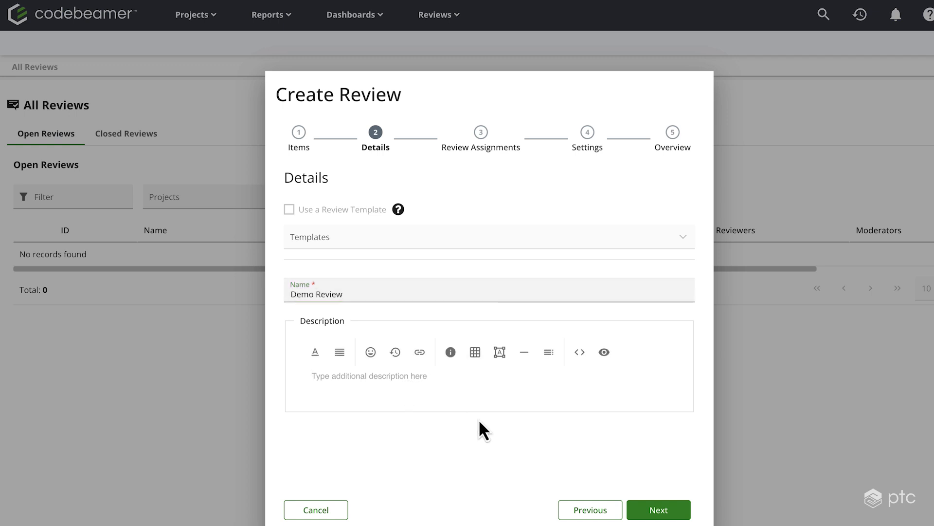
{"action": "mouse_move", "coordinate": [517, 436]}
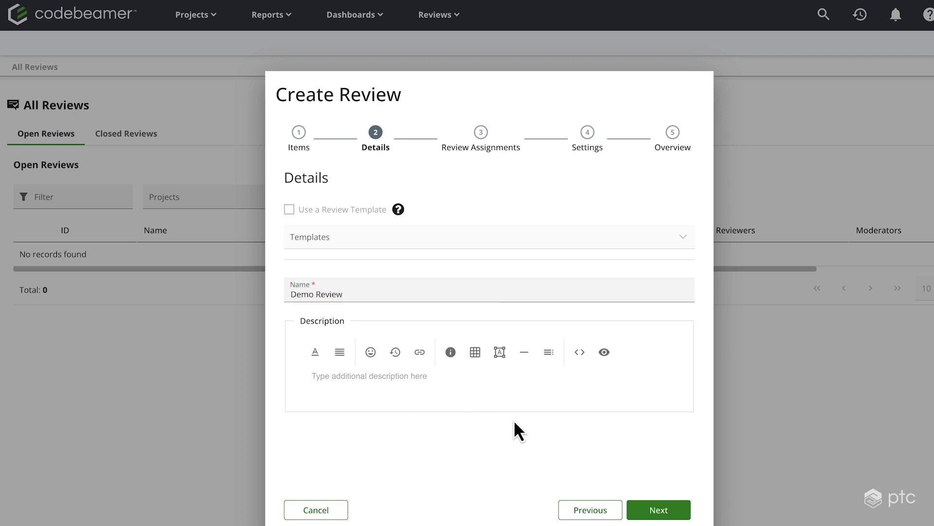
On the assignments step, enable reviewer notifications and require 1 reviewer signature to finish
{"action": "left_click", "coordinate": [658, 510]}
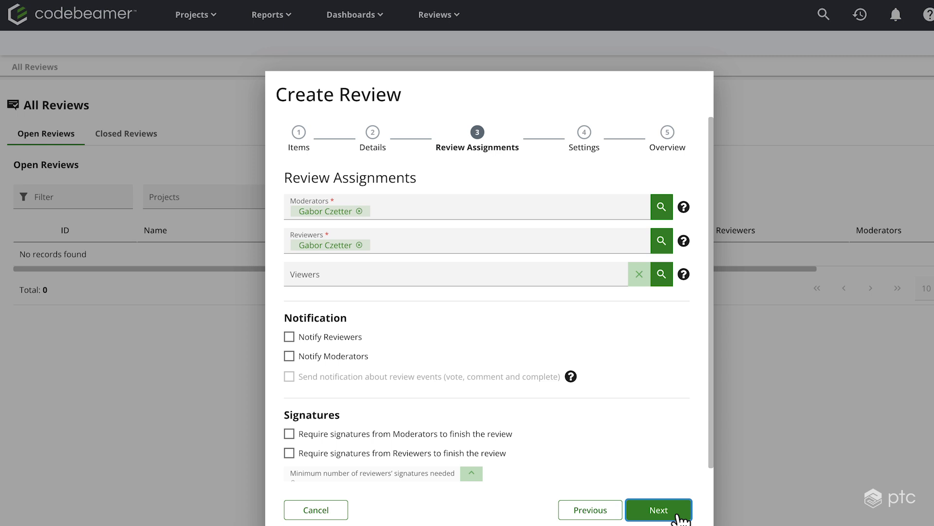
{"action": "mouse_move", "coordinate": [388, 205]}
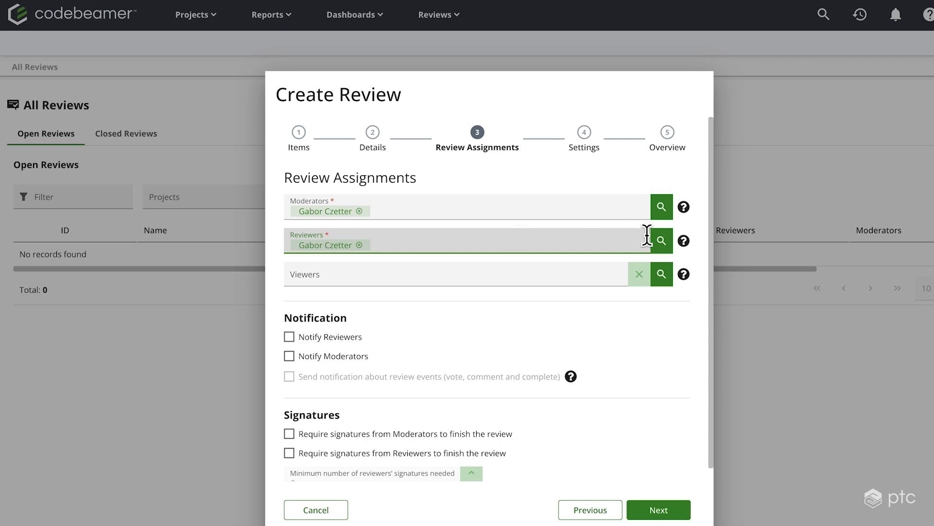
{"action": "left_click", "coordinate": [536, 240]}
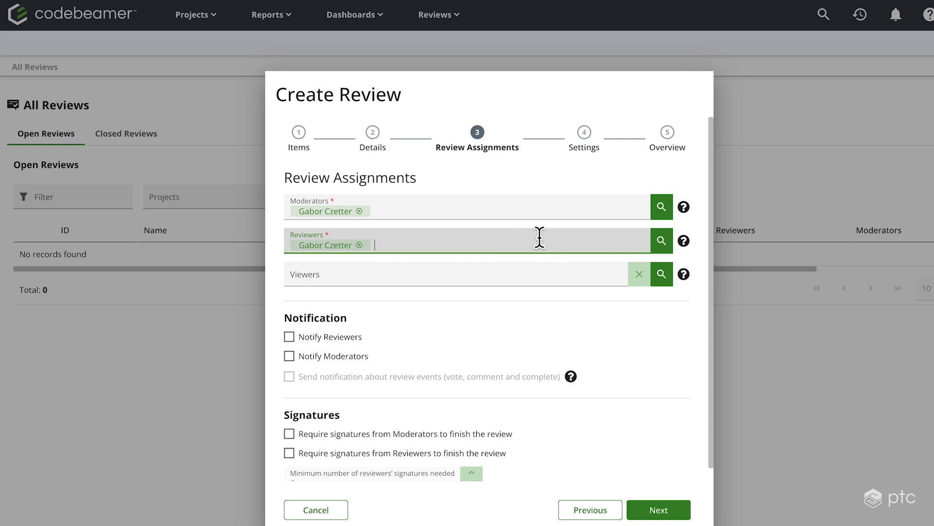
{"action": "mouse_move", "coordinate": [524, 332]}
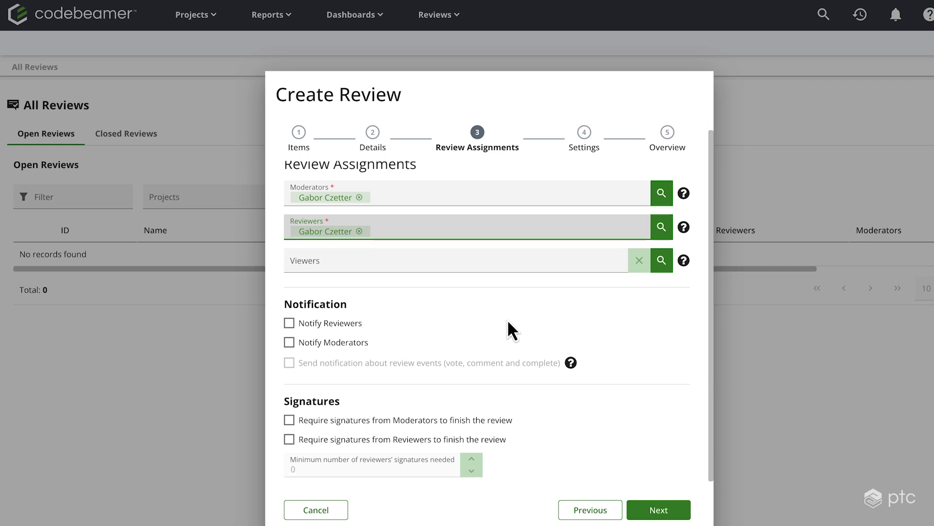
{"action": "mouse_move", "coordinate": [385, 292]}
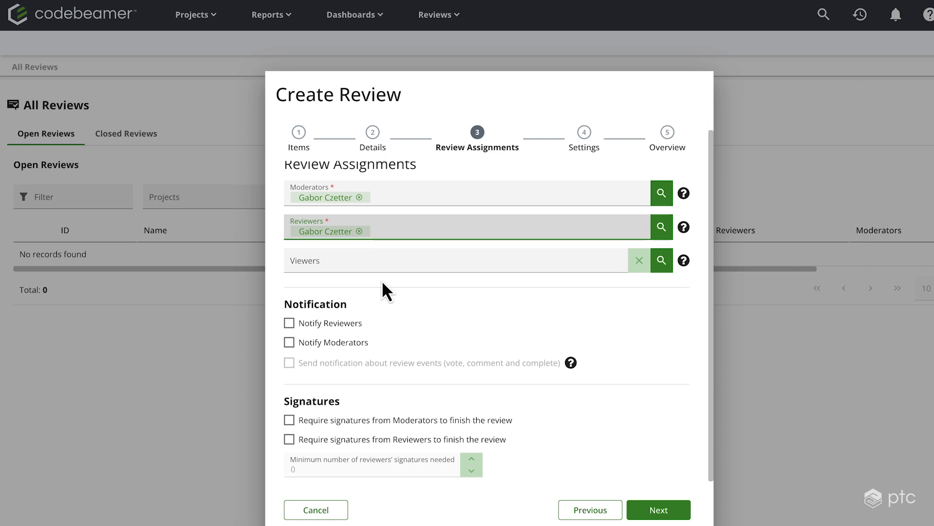
{"action": "left_click", "coordinate": [289, 323]}
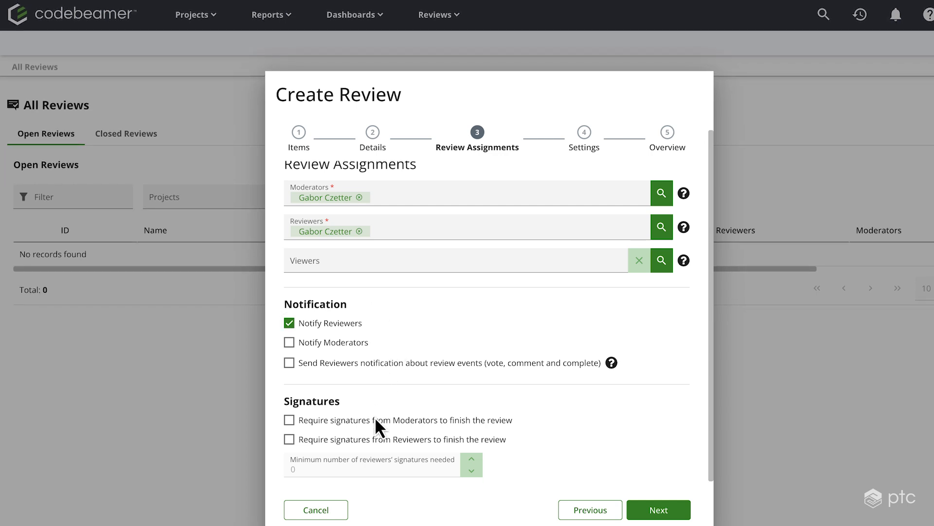
{"action": "left_click", "coordinate": [289, 439]}
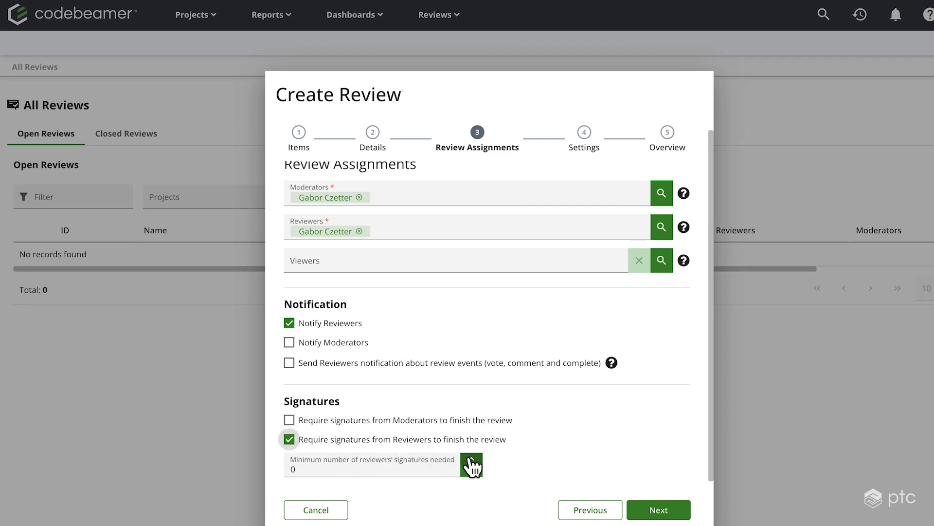
{"action": "left_click", "coordinate": [472, 457]}
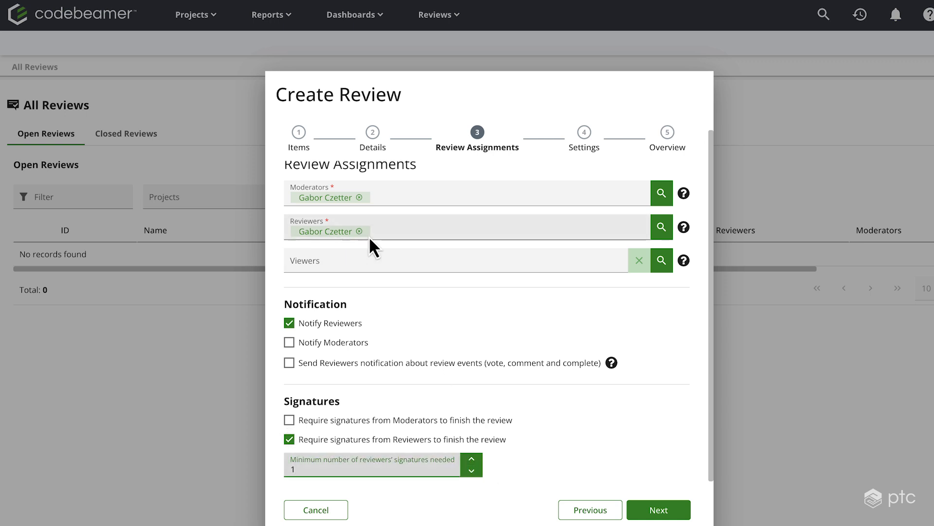
{"action": "mouse_move", "coordinate": [586, 473]}
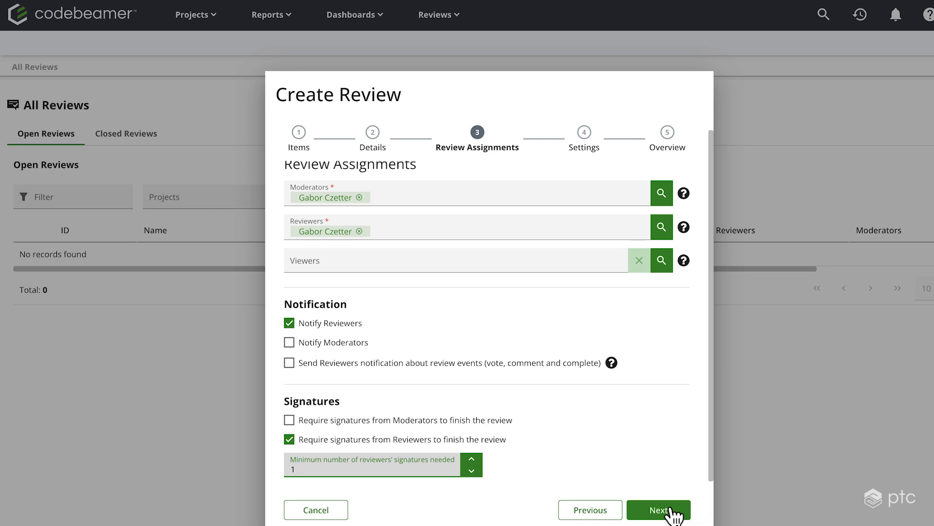
On the settings step, keep the Rule 1 threshold at 'All' reviewers after toggling it
{"action": "left_click", "coordinate": [659, 510]}
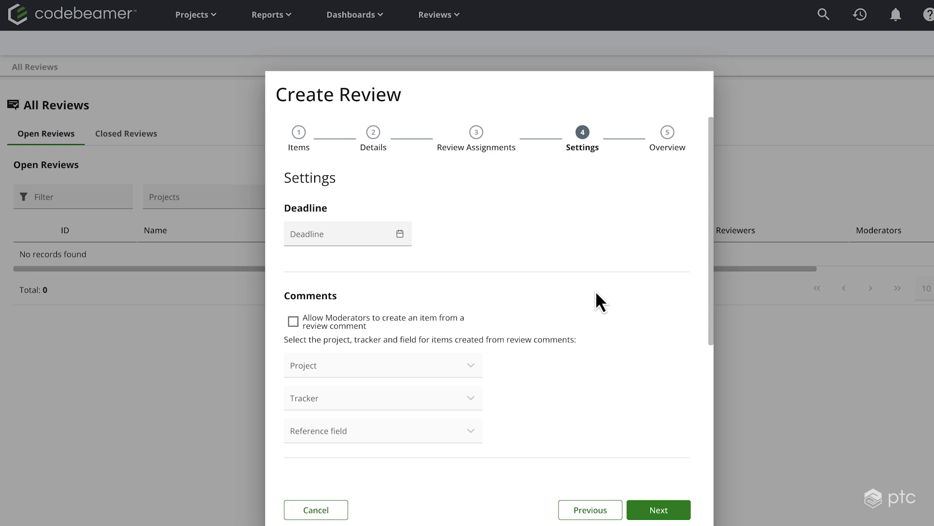
{"action": "scroll", "scroll_direction": "down", "scroll_amount": 3}
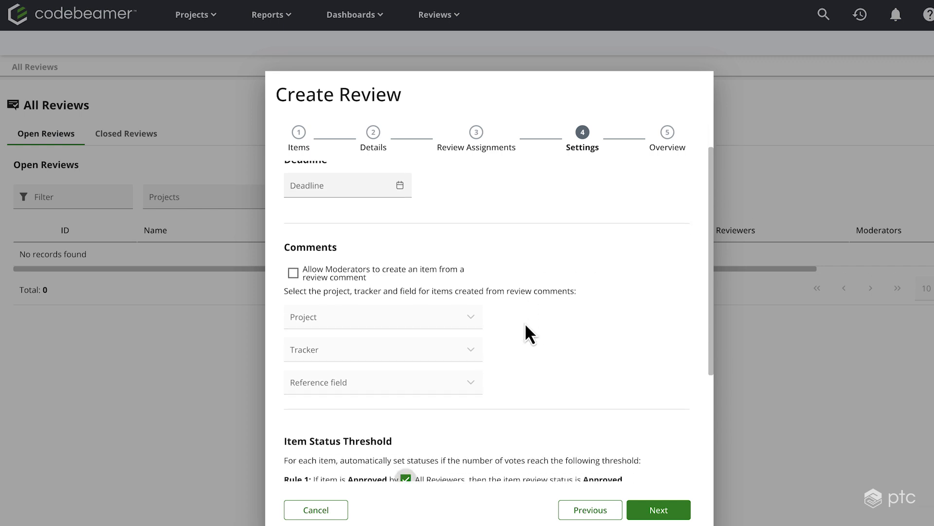
{"action": "scroll", "scroll_direction": "down", "scroll_amount": 3}
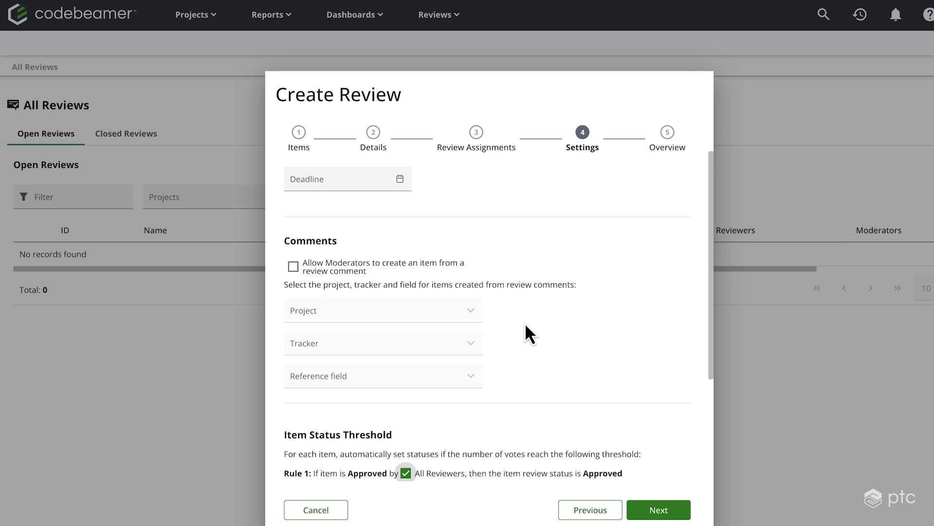
{"action": "mouse_move", "coordinate": [533, 393]}
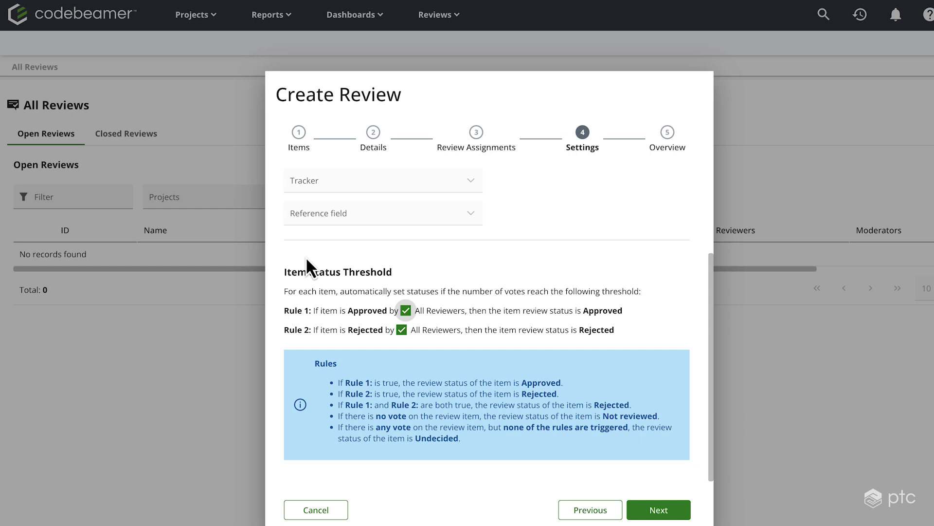
{"action": "mouse_move", "coordinate": [416, 349]}
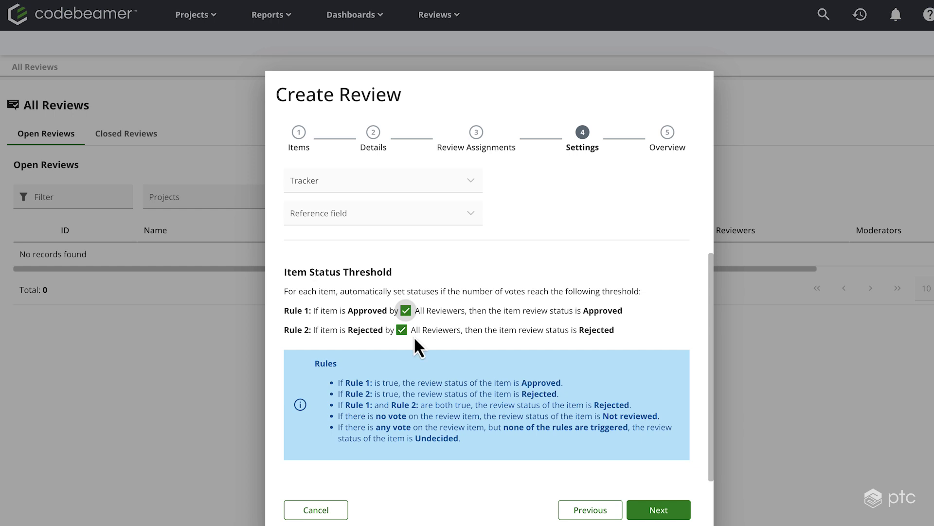
{"action": "left_click", "coordinate": [405, 311]}
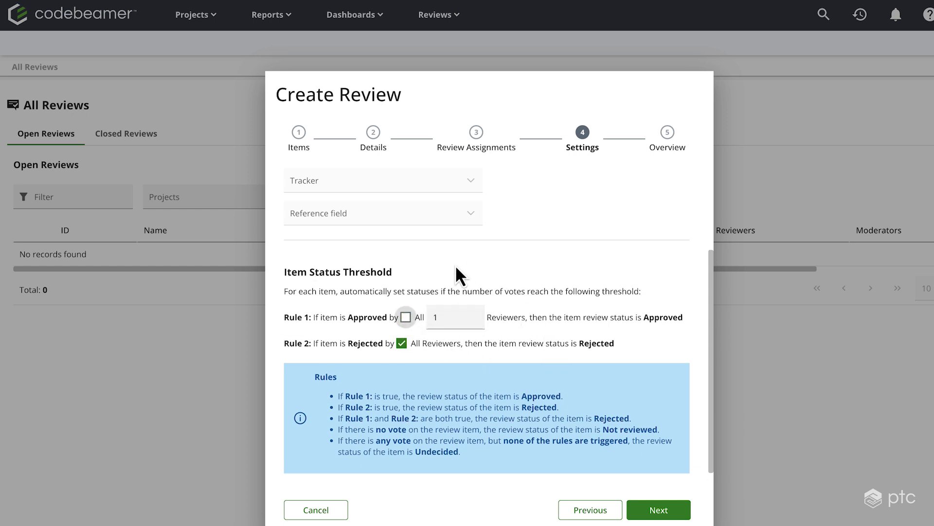
{"action": "left_click", "coordinate": [406, 317]}
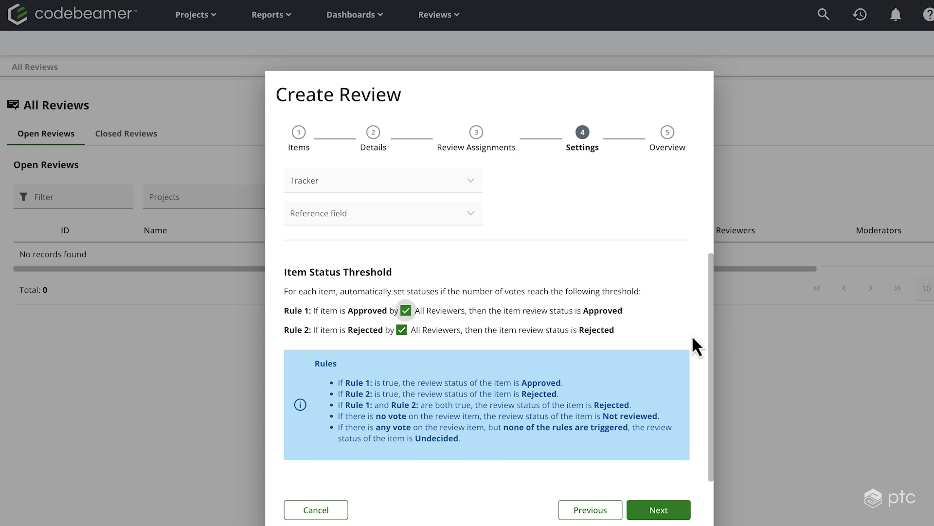
Review the Overview summary and create the Demo Review
{"action": "left_click", "coordinate": [659, 510]}
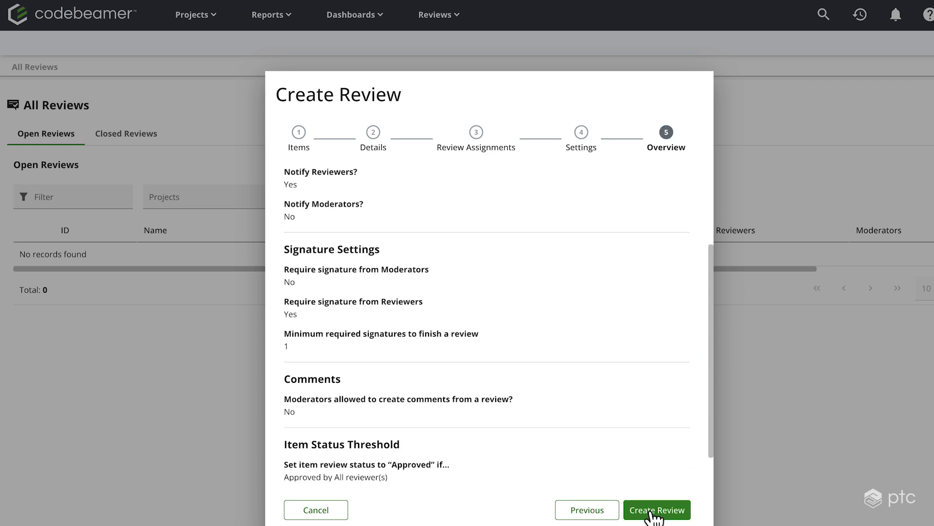
{"action": "mouse_move", "coordinate": [629, 391]}
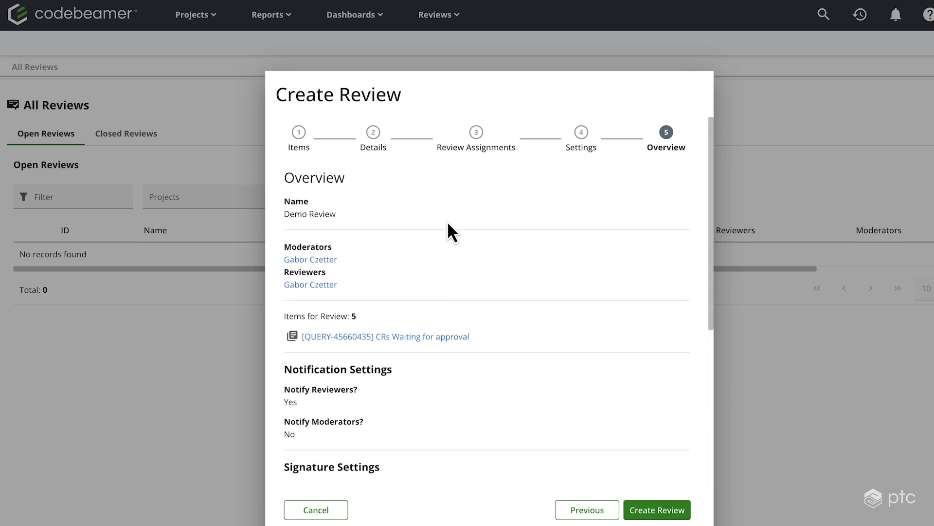
{"action": "scroll", "scroll_direction": "down", "scroll_amount": 3}
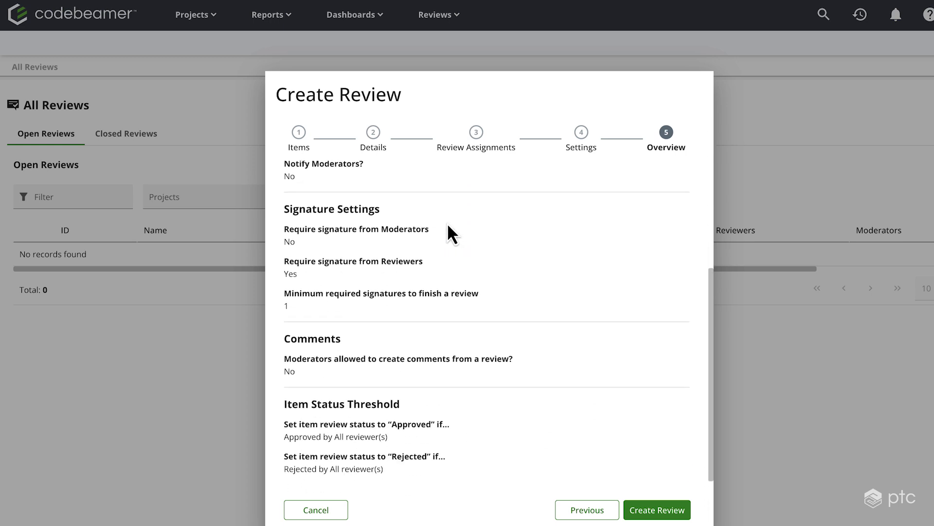
{"action": "mouse_move", "coordinate": [445, 331]}
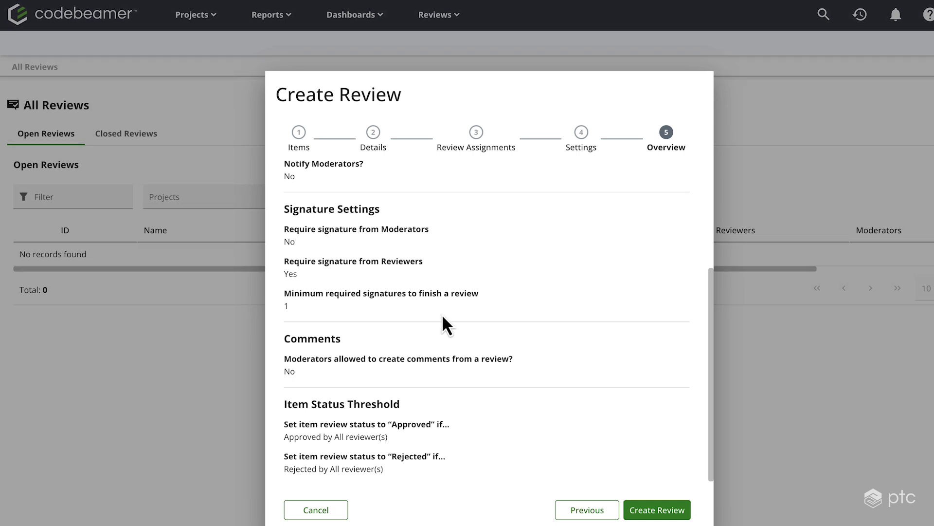
{"action": "left_click", "coordinate": [655, 509]}
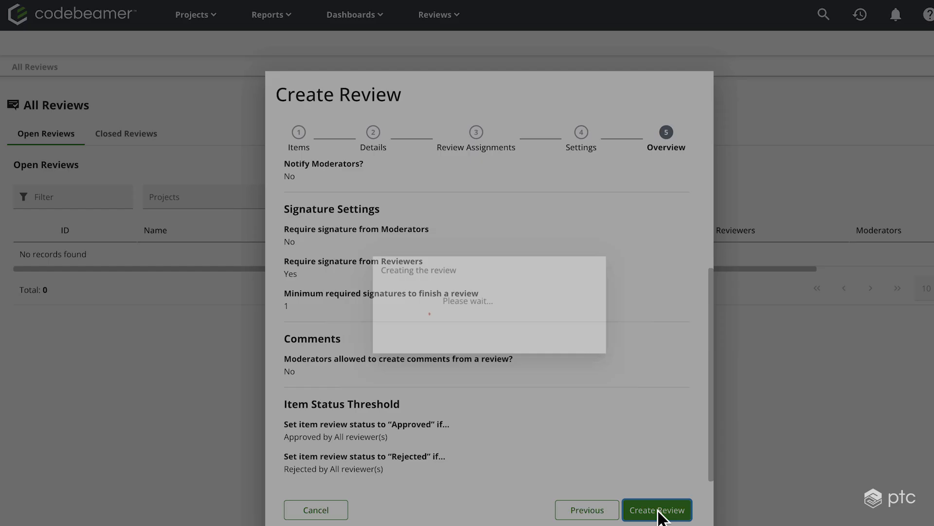
{"action": "left_click", "coordinate": [656, 524]}
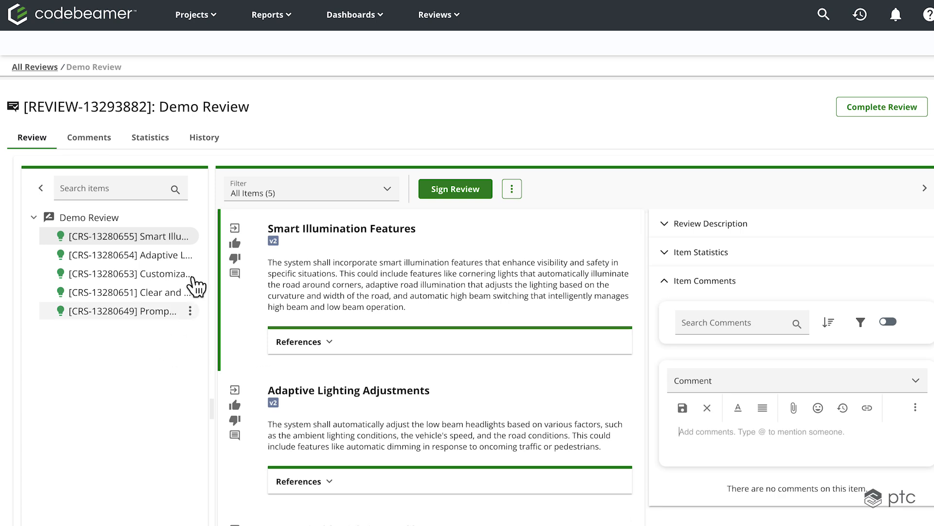
{"action": "mouse_move", "coordinate": [115, 376]}
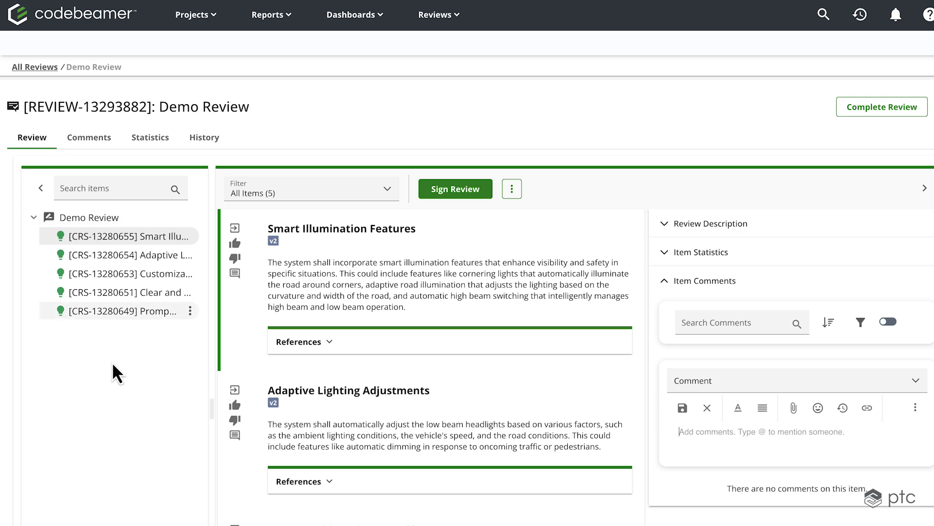
{"action": "mouse_move", "coordinate": [210, 349]}
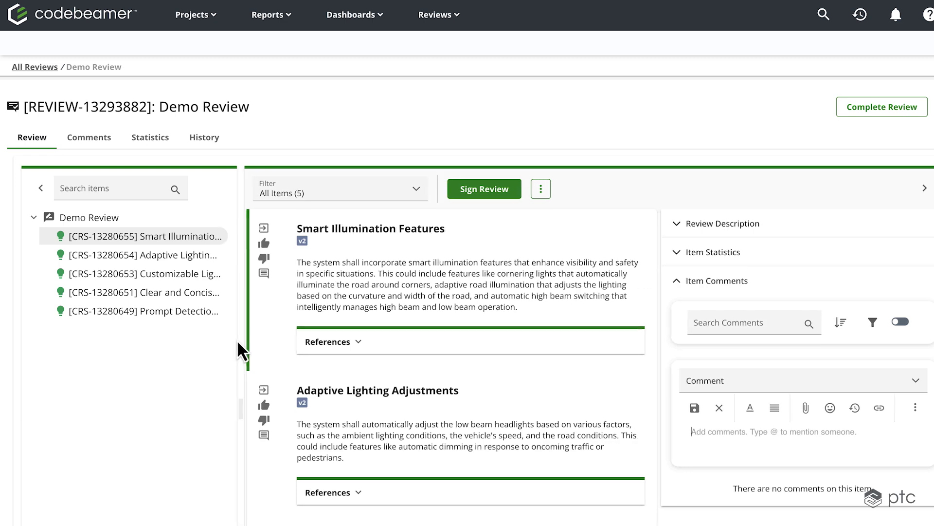
{"action": "scroll", "scroll_direction": "down", "scroll_amount": 3}
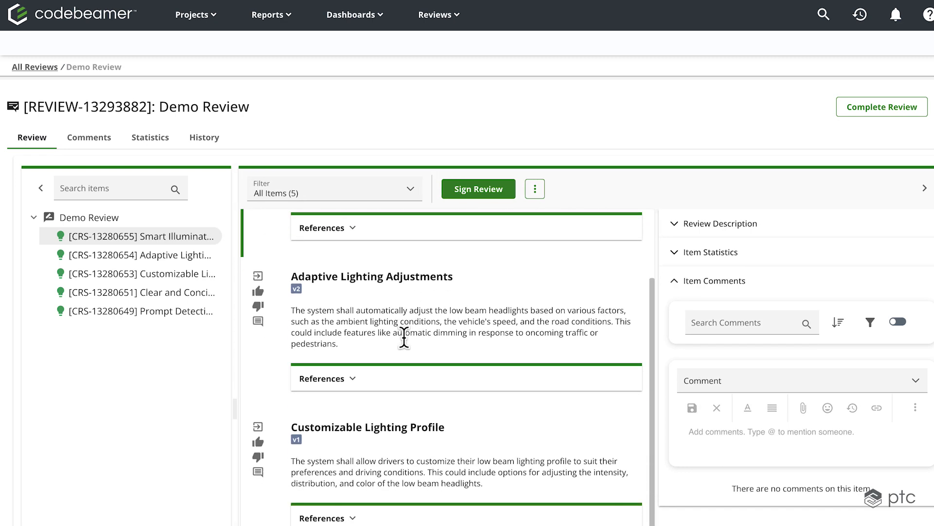
{"action": "scroll", "scroll_direction": "down", "scroll_amount": 3}
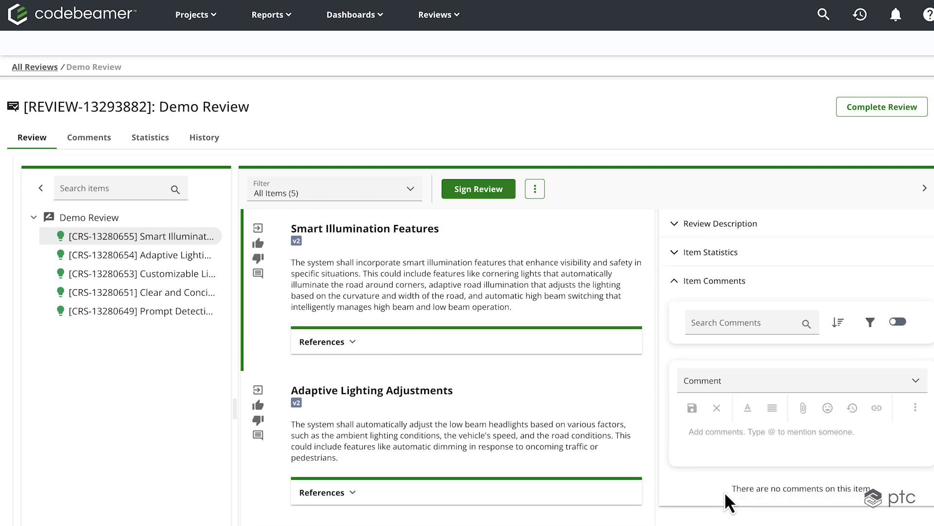
{"action": "mouse_move", "coordinate": [601, 257]}
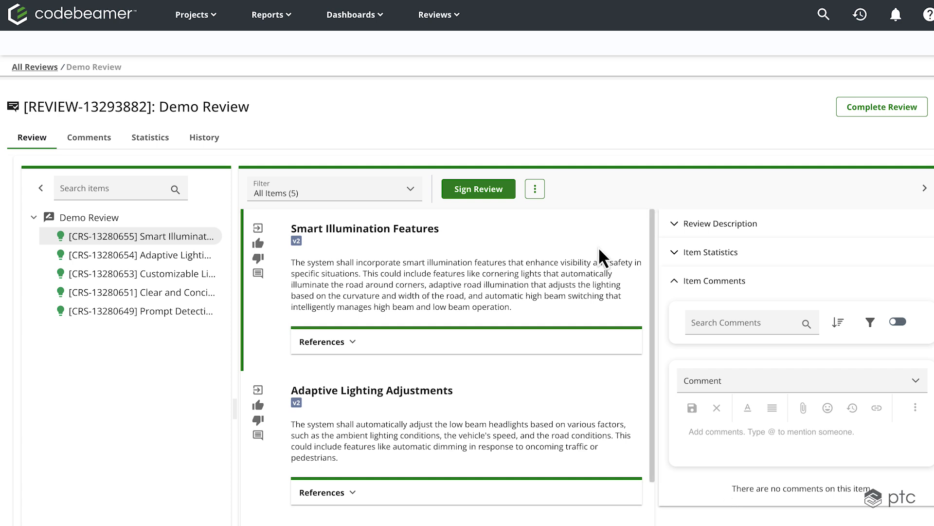
{"action": "mouse_move", "coordinate": [90, 138]}
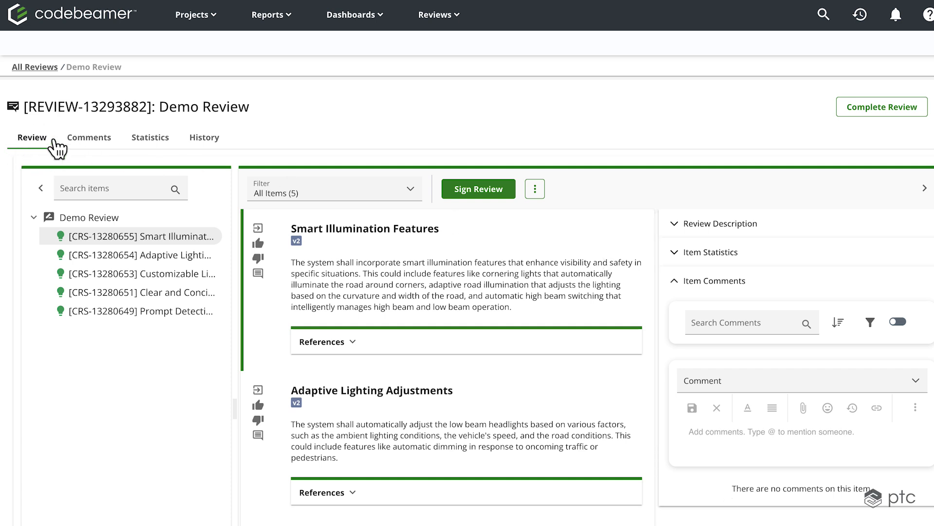
{"action": "left_click", "coordinate": [89, 137]}
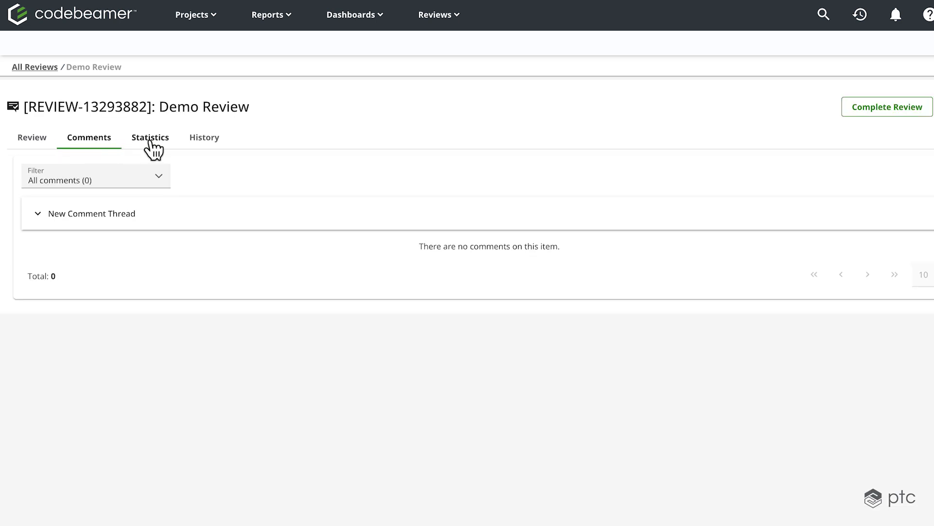
{"action": "left_click", "coordinate": [204, 137]}
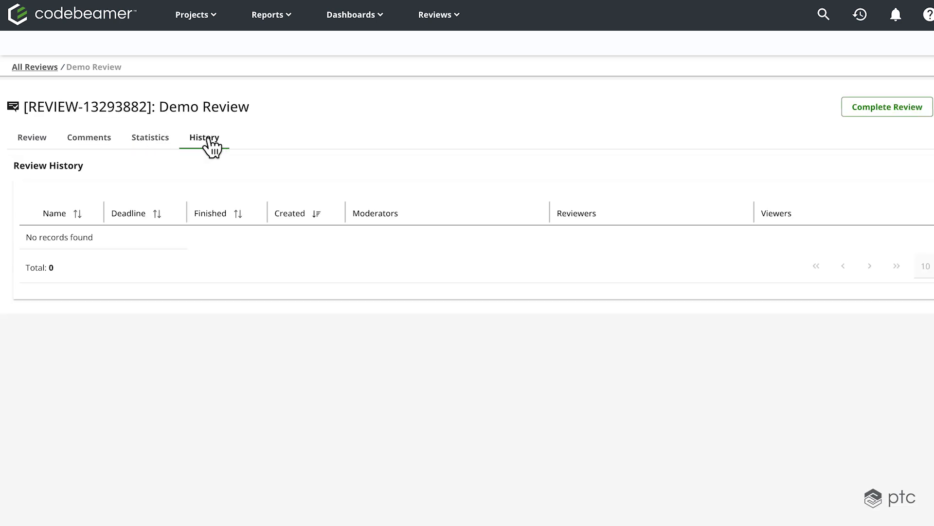
{"action": "left_click", "coordinate": [150, 137]}
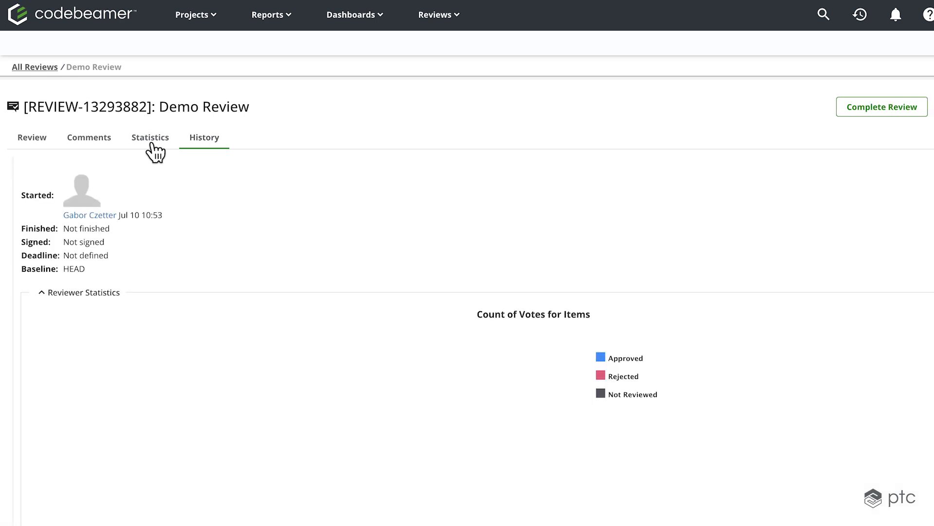
{"action": "left_click", "coordinate": [32, 135]}
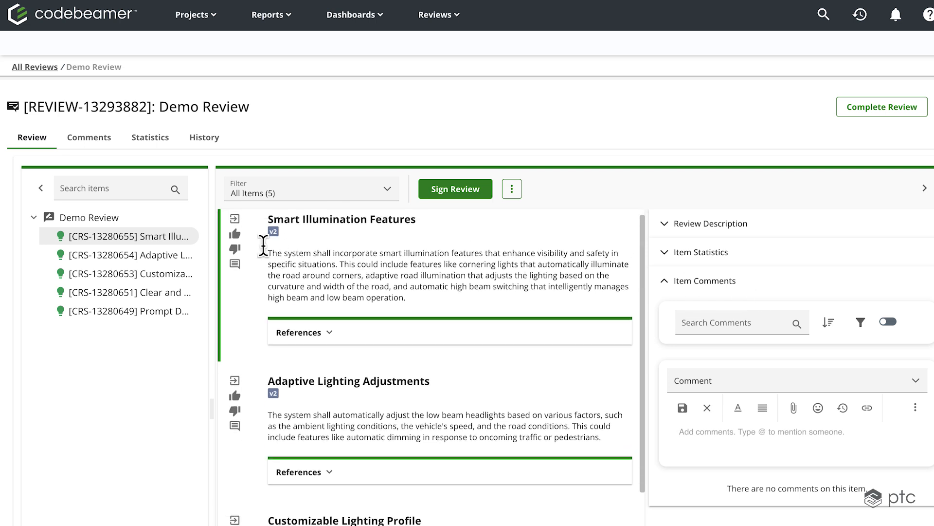
{"action": "scroll", "scroll_direction": "down", "scroll_amount": 3}
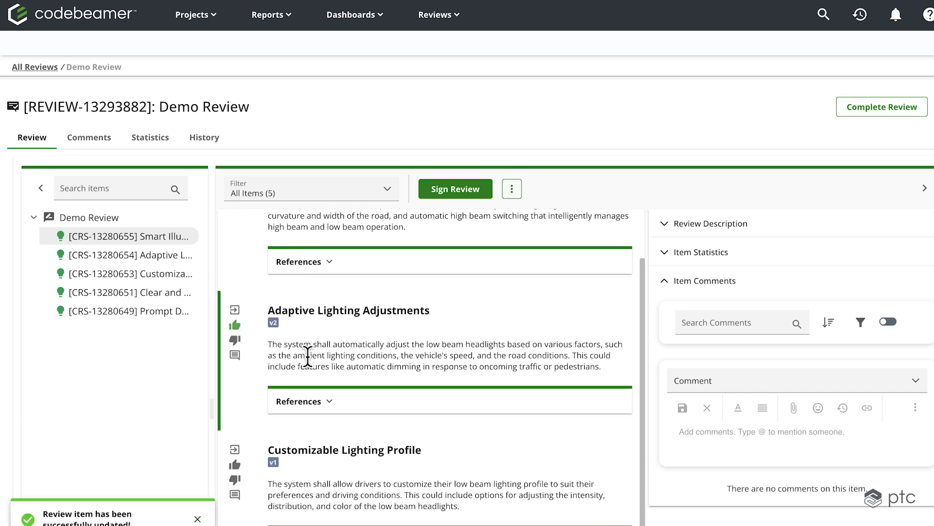
{"action": "scroll", "scroll_direction": "down", "scroll_amount": 3}
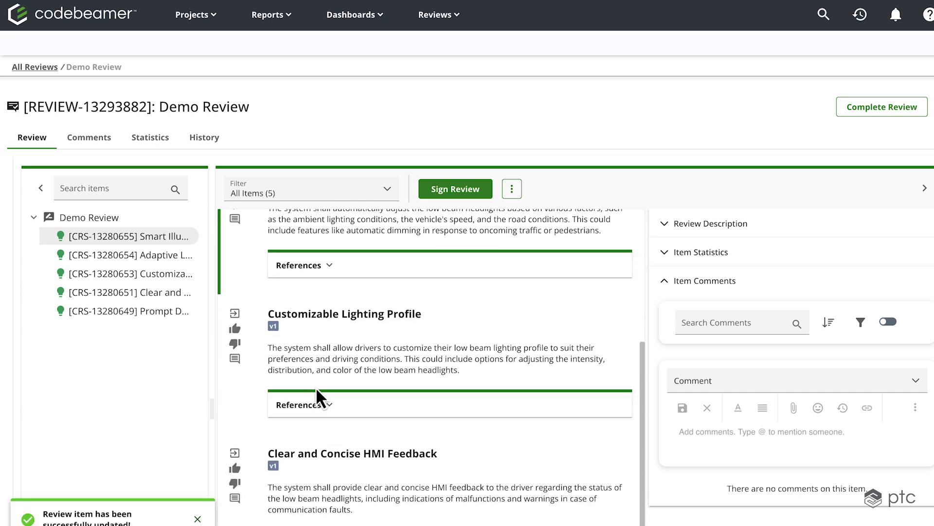
Reject Customizable Lighting Profile with the comment 'Needs more work.' and save it
{"action": "left_click", "coordinate": [234, 345]}
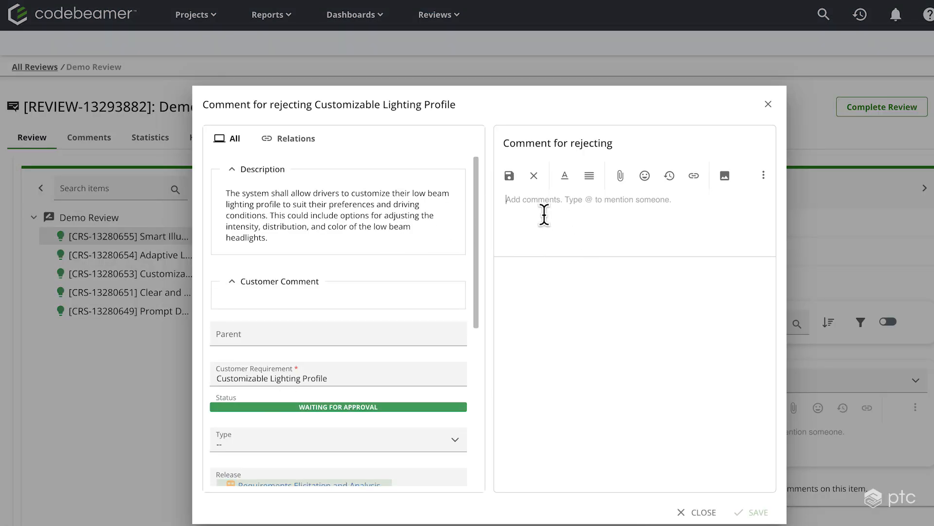
{"action": "type", "text": "Needs more works"}
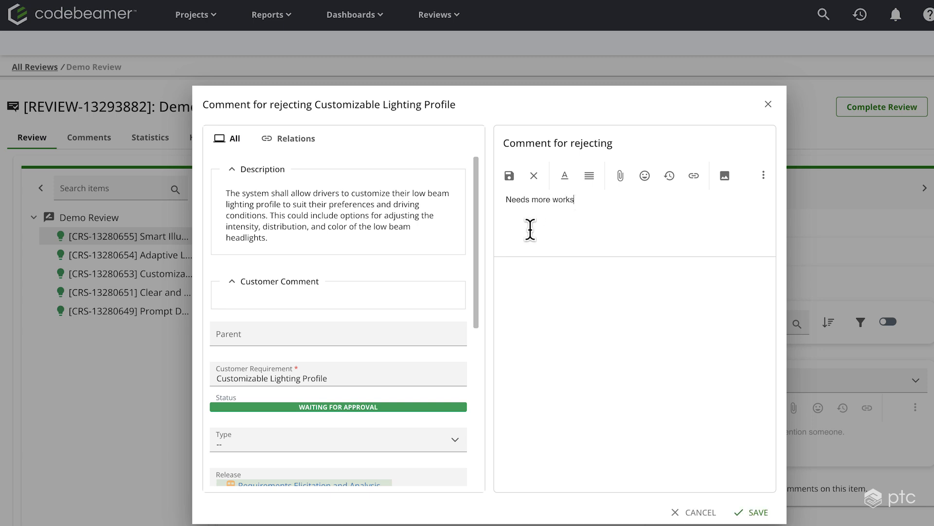
{"action": "type", "text": "Needs more work."}
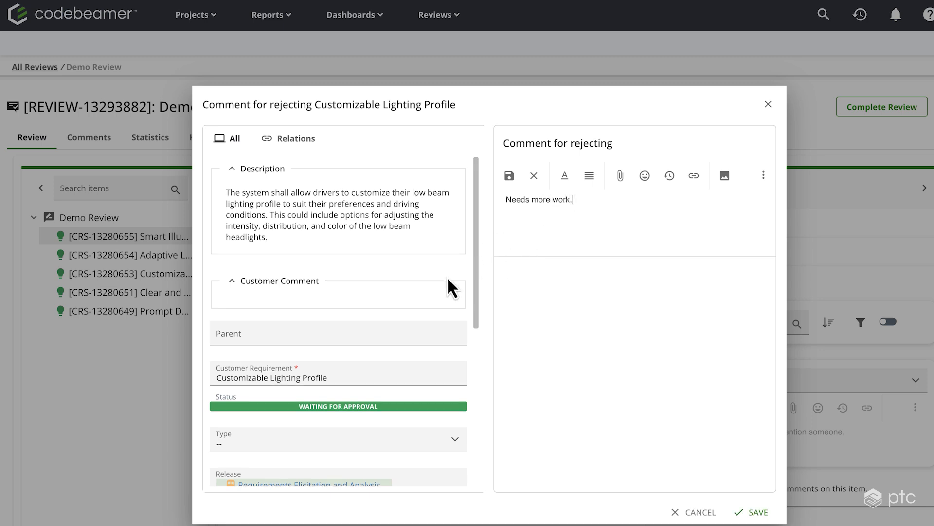
{"action": "scroll", "scroll_direction": "down", "scroll_amount": 3}
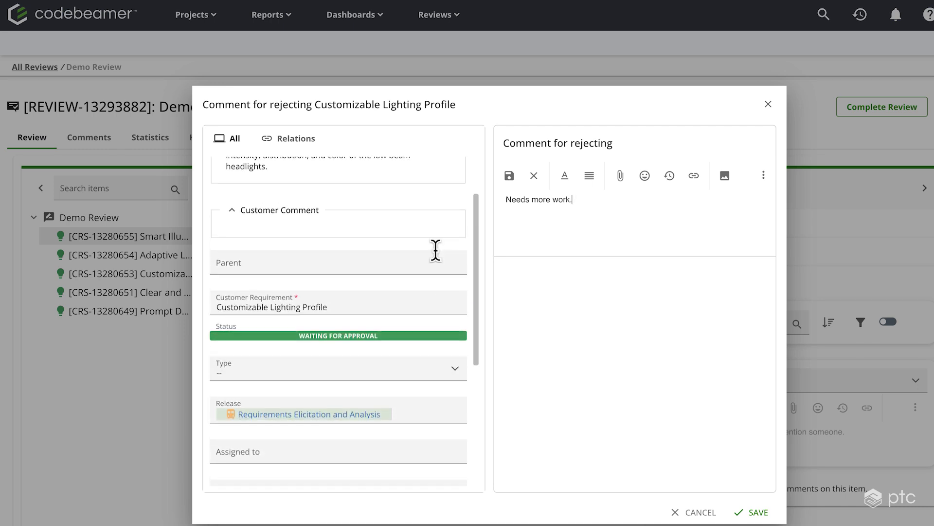
{"action": "scroll", "scroll_direction": "down", "scroll_amount": 3}
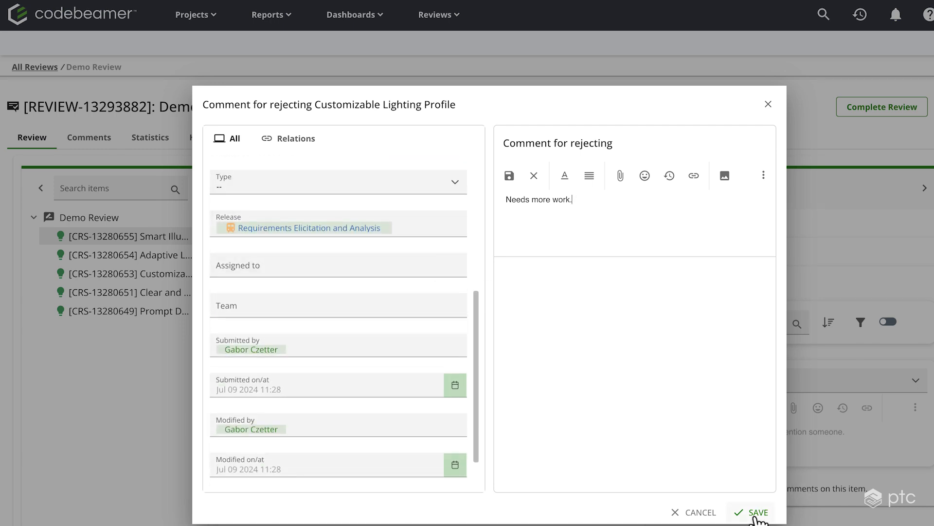
{"action": "left_click", "coordinate": [755, 512]}
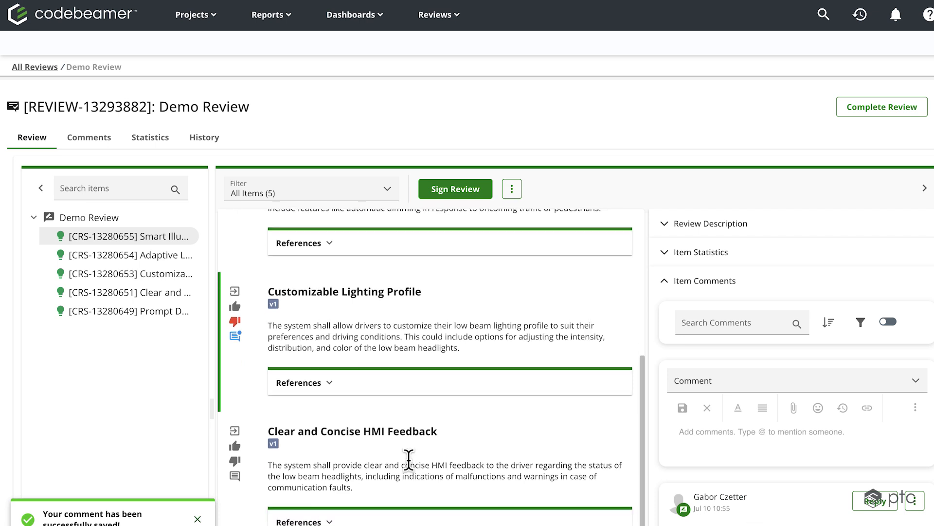
{"action": "left_click", "coordinate": [131, 273]}
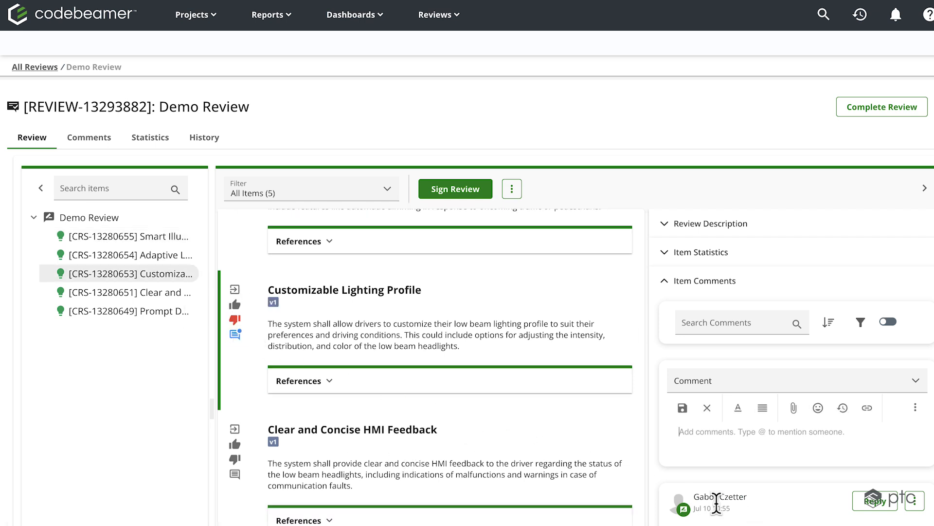
{"action": "mouse_move", "coordinate": [450, 500]}
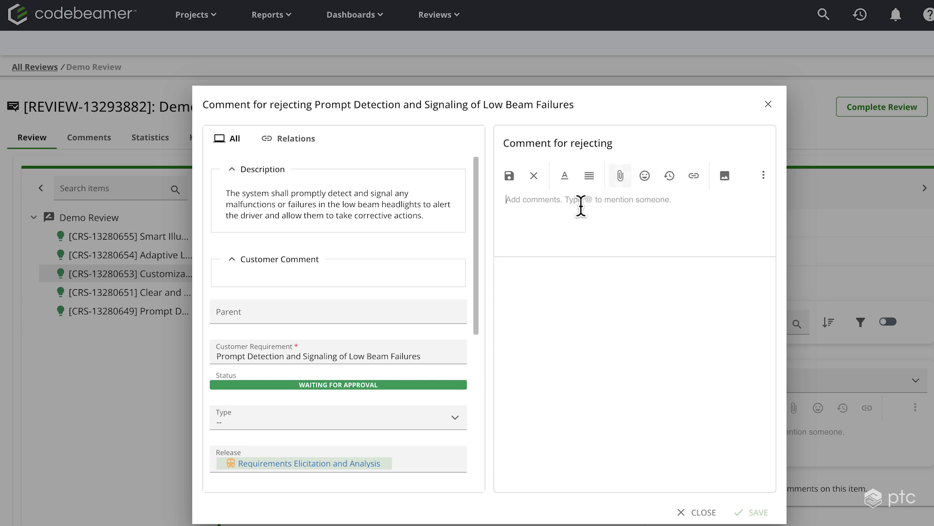
Reject the Prompt Detection and Signaling item with 'Needs more work.' and save the comment
{"action": "type", "text": "Needs more work."}
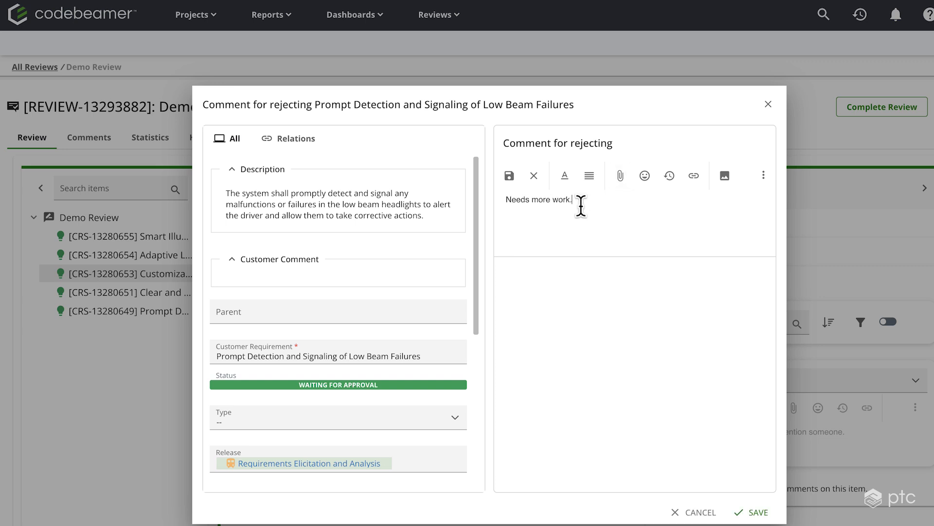
{"action": "left_click", "coordinate": [757, 512]}
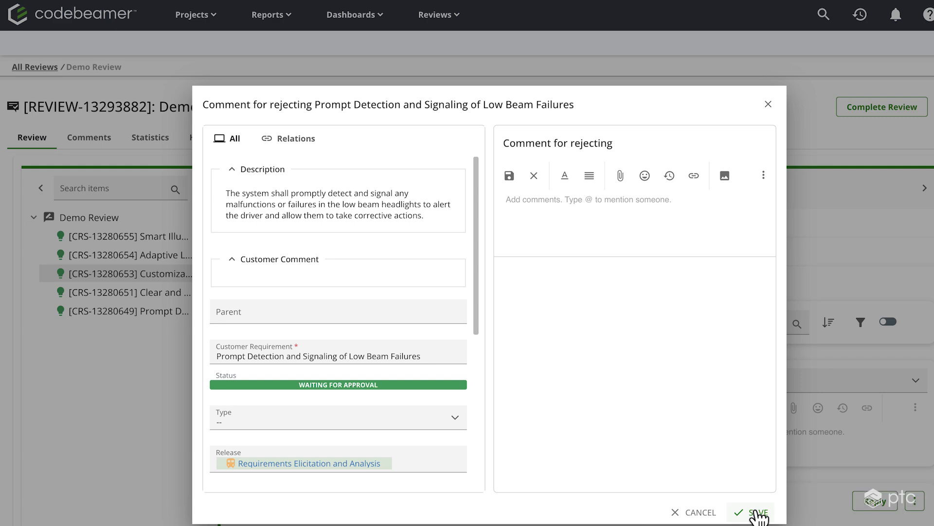
{"action": "left_click", "coordinate": [755, 512]}
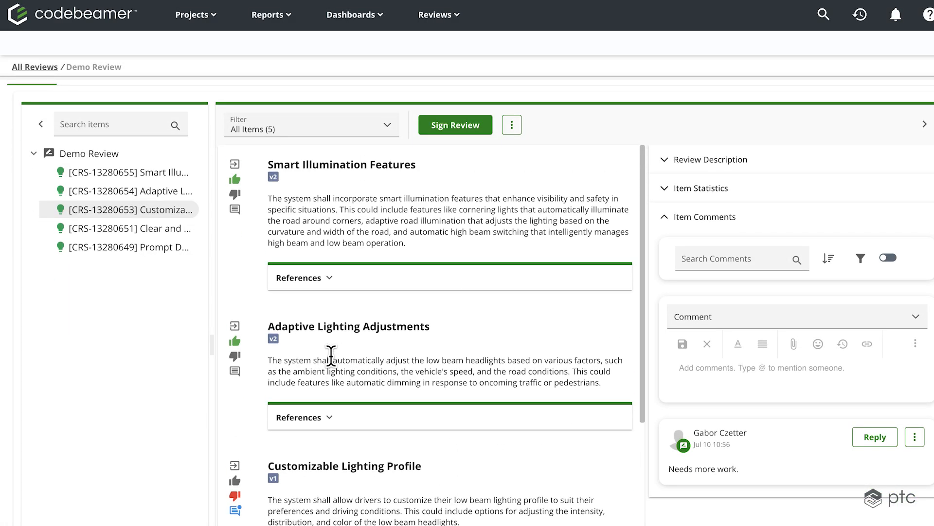
Sign the Demo Review by generating an electronic signature and confirming SIGN REVIEW
{"action": "left_click", "coordinate": [455, 125]}
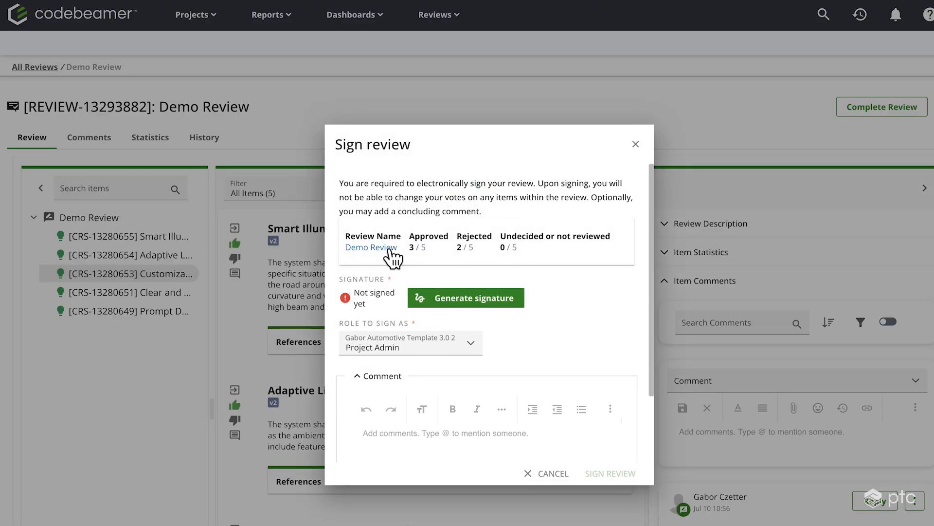
{"action": "mouse_move", "coordinate": [422, 249]}
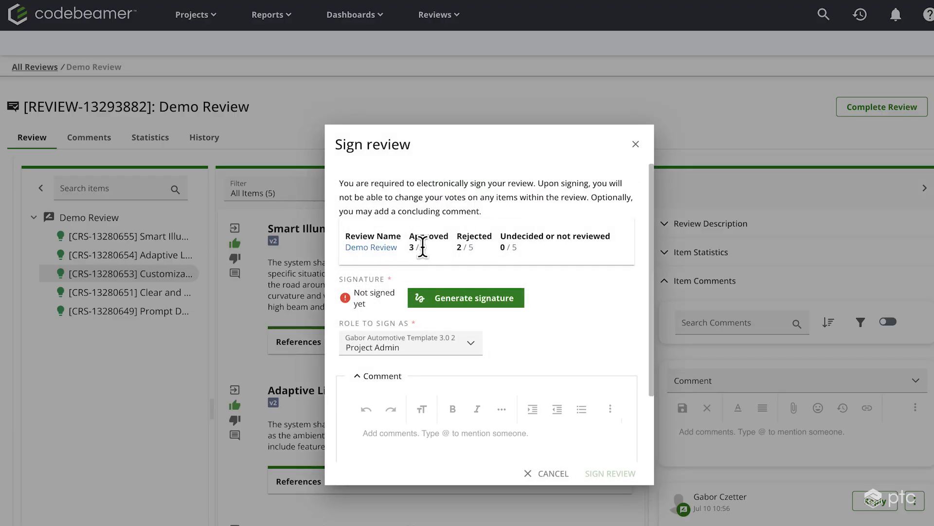
{"action": "mouse_move", "coordinate": [470, 251]}
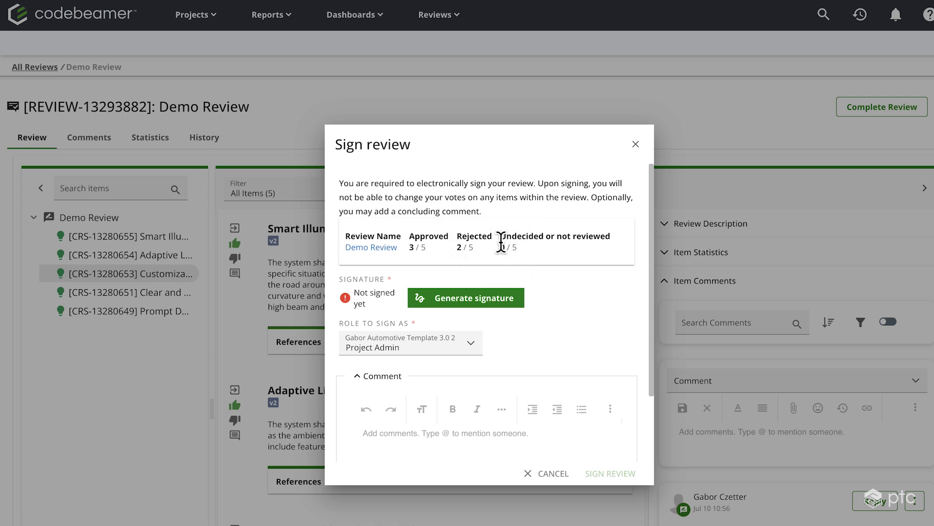
{"action": "mouse_move", "coordinate": [370, 276]}
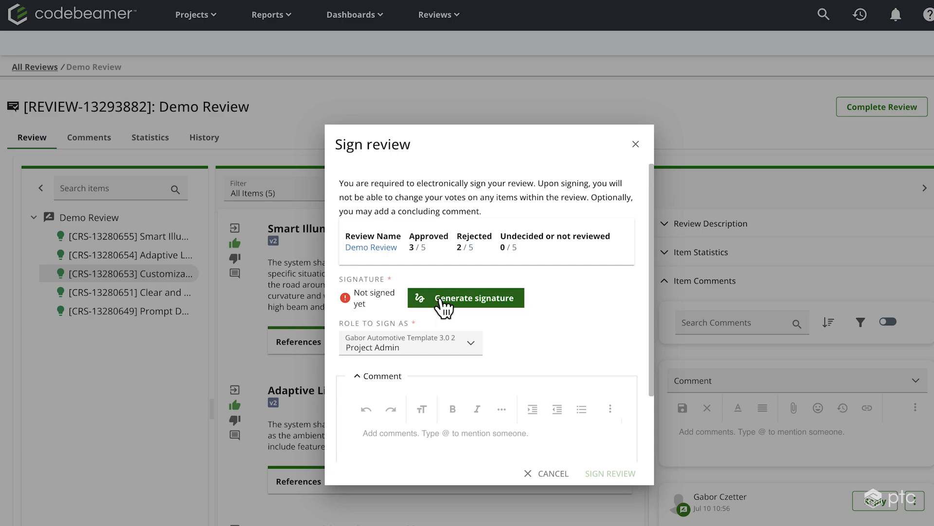
{"action": "left_click", "coordinate": [465, 298]}
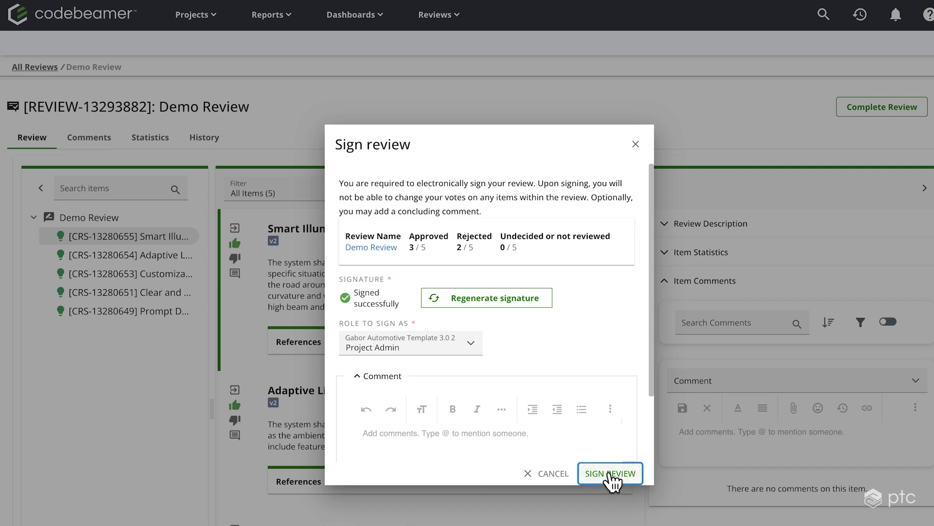
{"action": "left_click", "coordinate": [611, 473]}
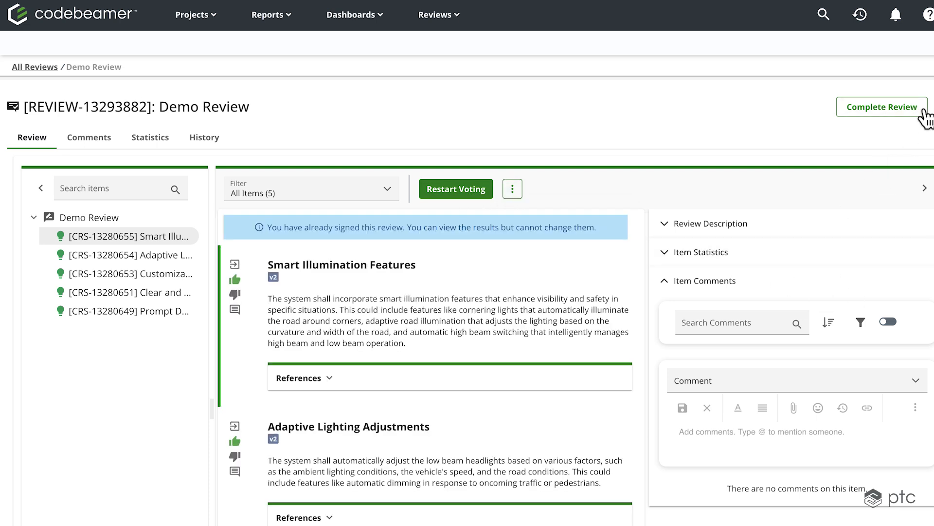
Begin completing the Demo Review and move to the Set Item Statuses page
{"action": "left_click", "coordinate": [883, 107]}
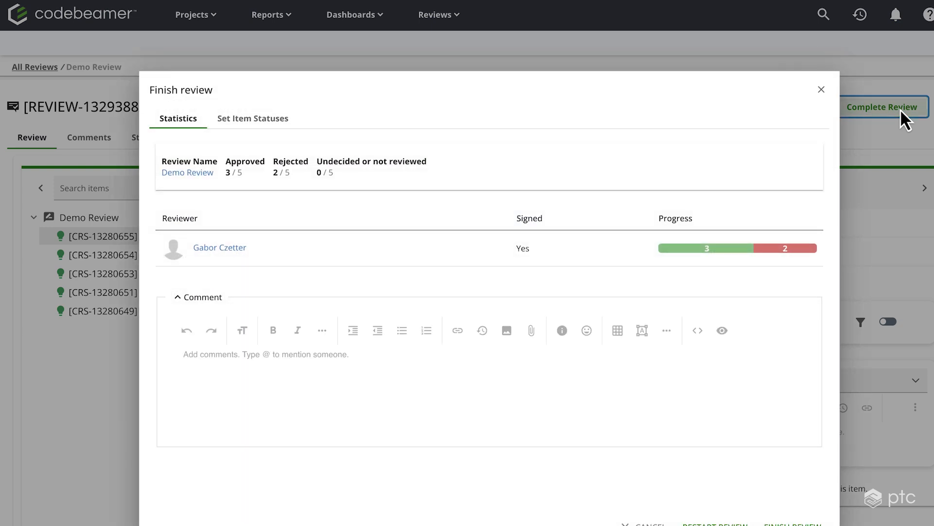
{"action": "mouse_move", "coordinate": [334, 232]}
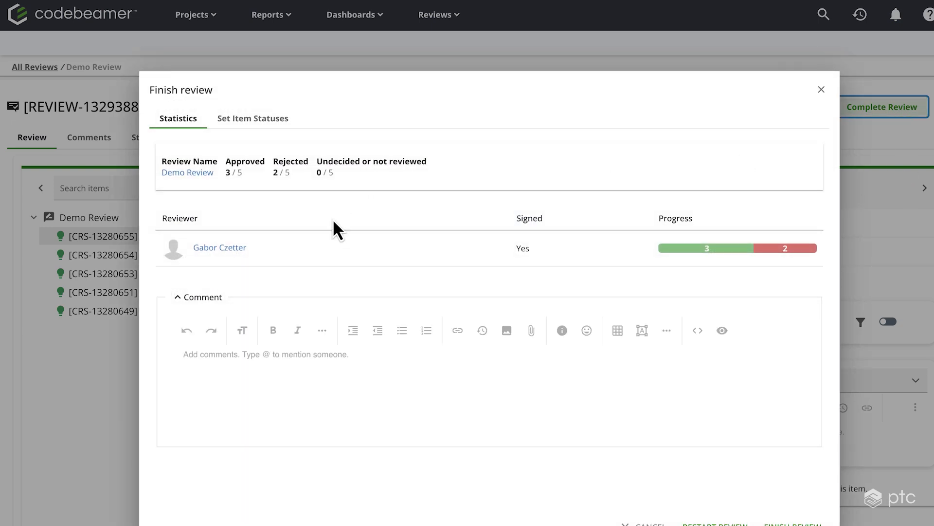
{"action": "mouse_move", "coordinate": [634, 282]}
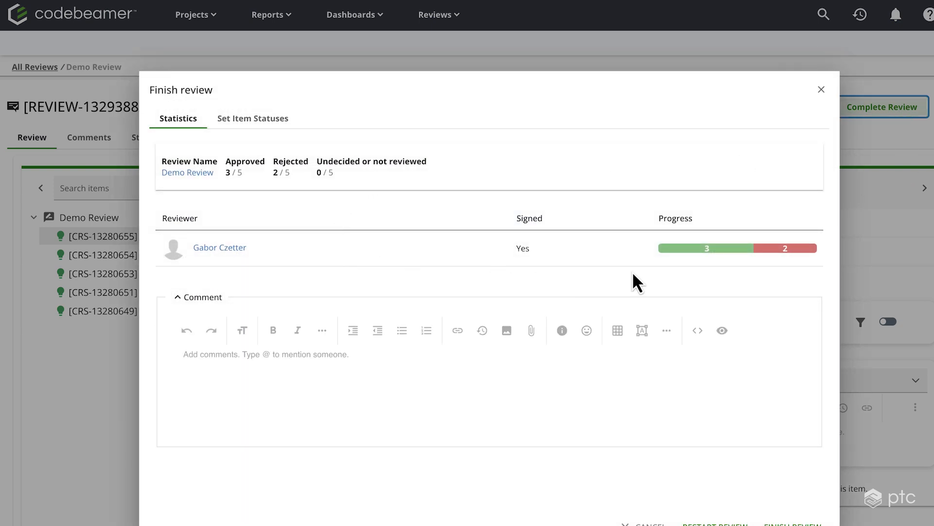
{"action": "mouse_move", "coordinate": [587, 257]}
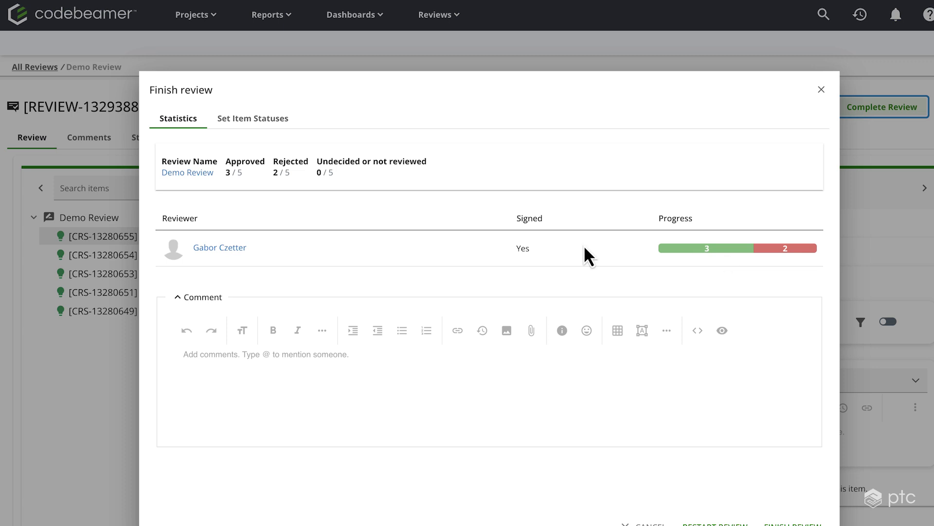
{"action": "mouse_move", "coordinate": [236, 124]}
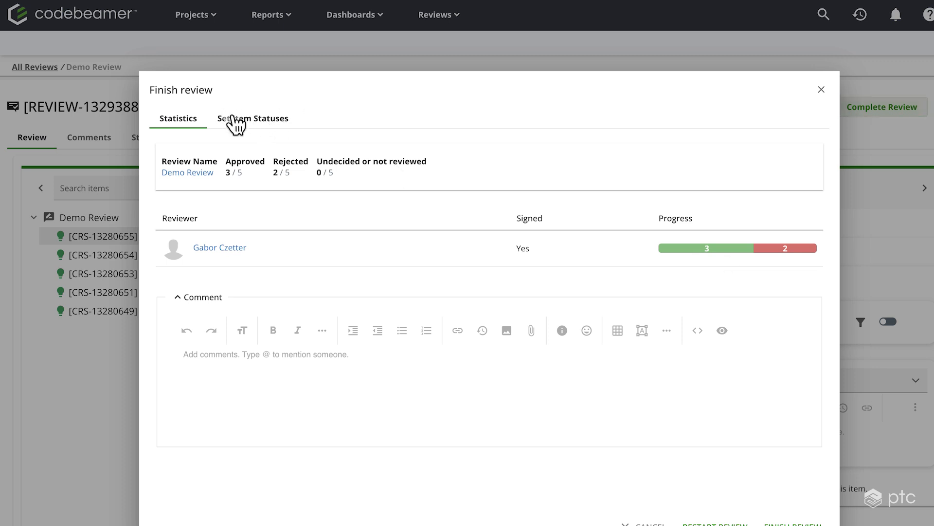
{"action": "left_click", "coordinate": [252, 118]}
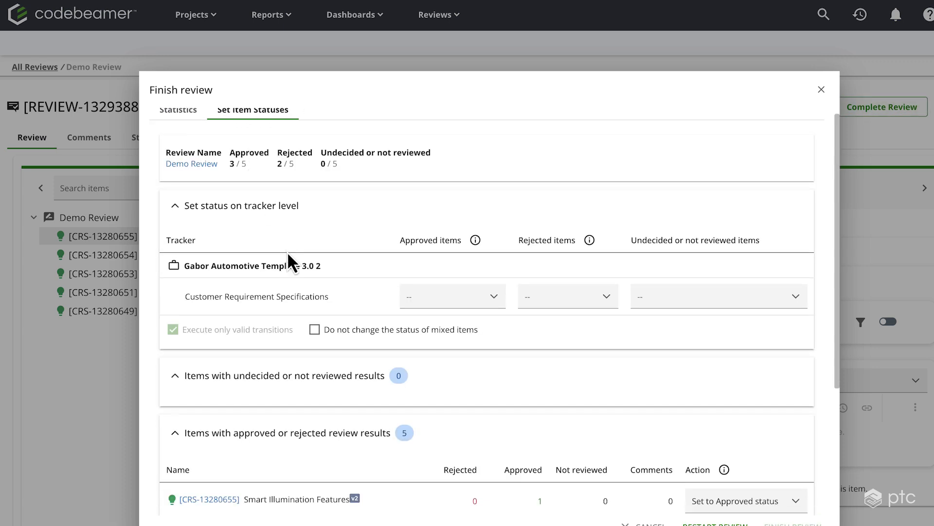
{"action": "scroll", "scroll_direction": "down", "scroll_amount": 3}
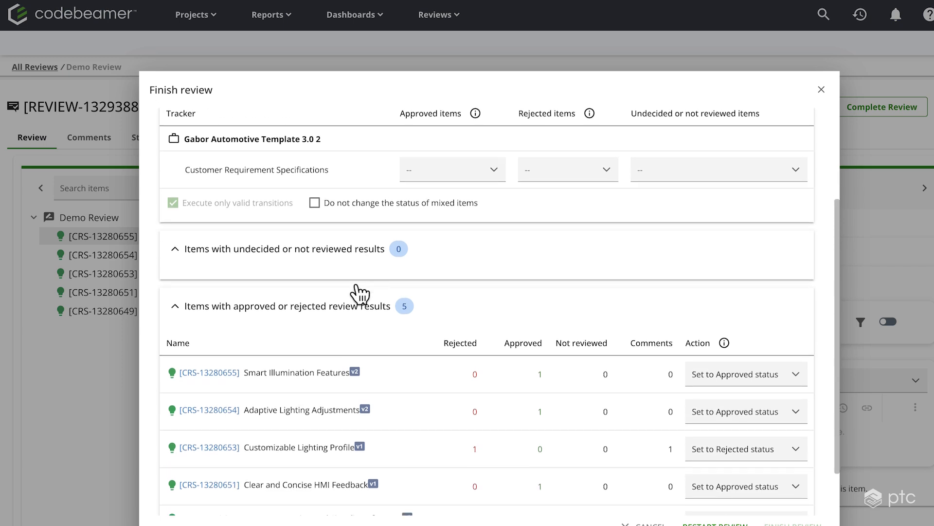
{"action": "scroll", "scroll_direction": "down", "scroll_amount": 3}
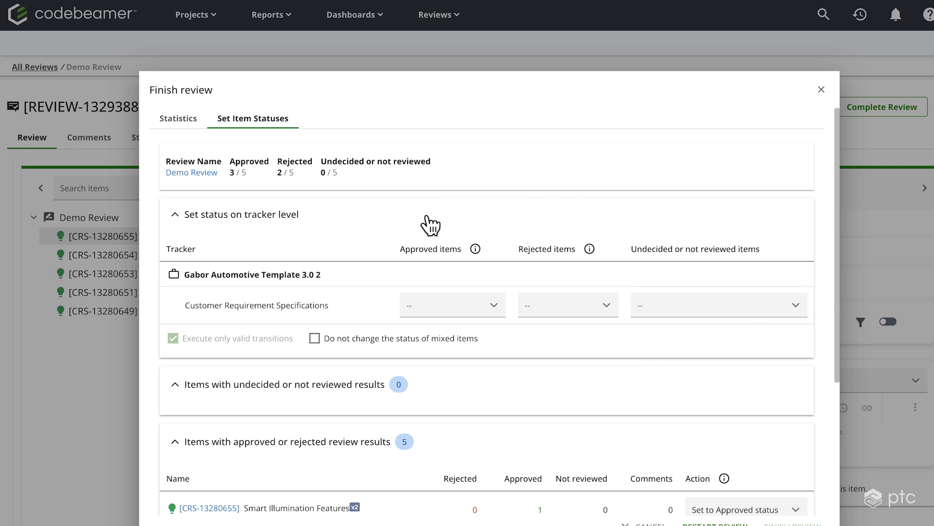
{"action": "mouse_move", "coordinate": [724, 292]}
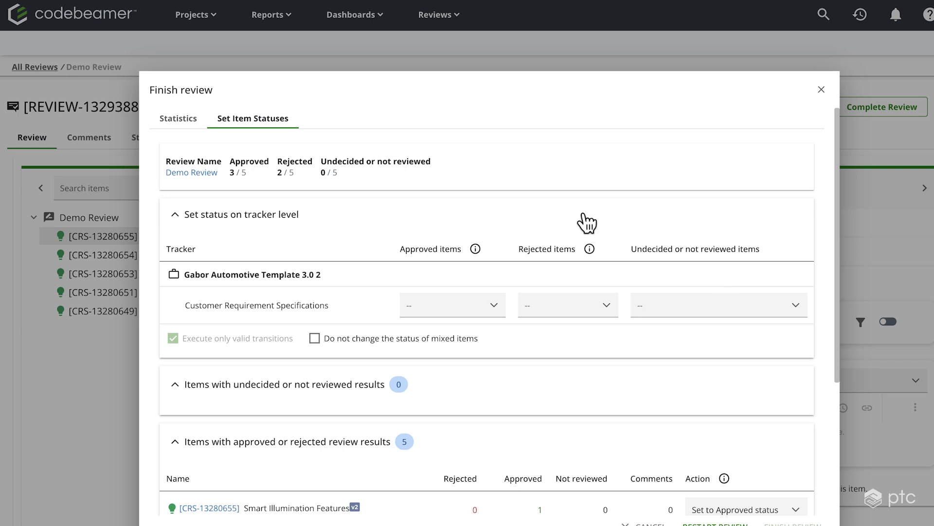
Set approved items to Accepted and rejected items to Draft, then finish the review
{"action": "left_click", "coordinate": [452, 305]}
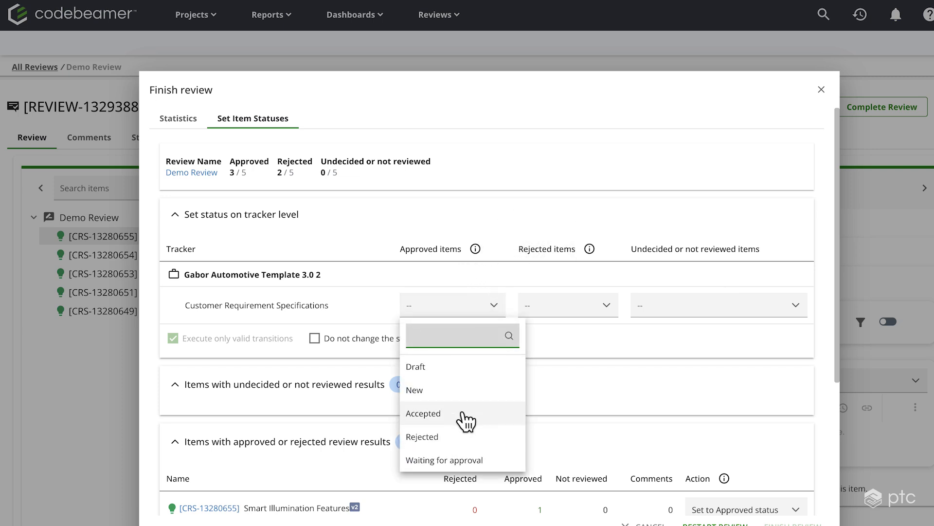
{"action": "left_click", "coordinate": [423, 413]}
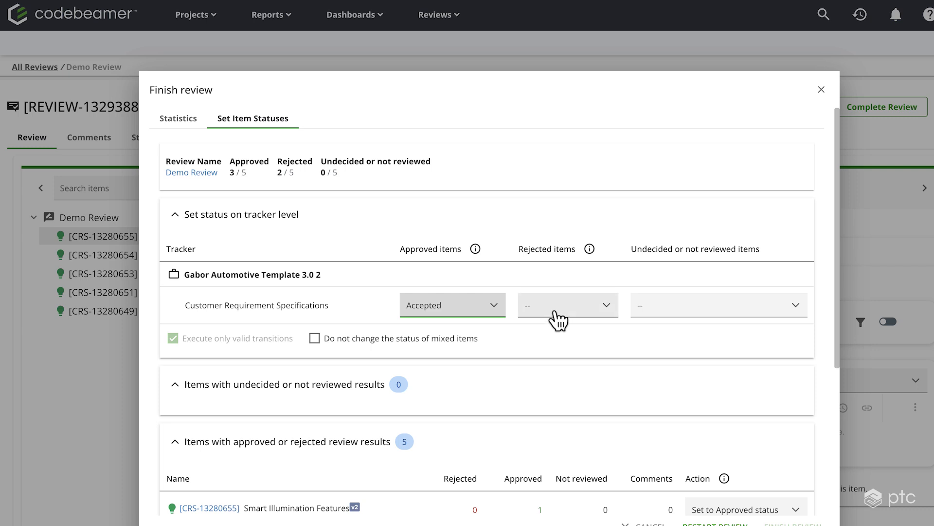
{"action": "left_click", "coordinate": [568, 304]}
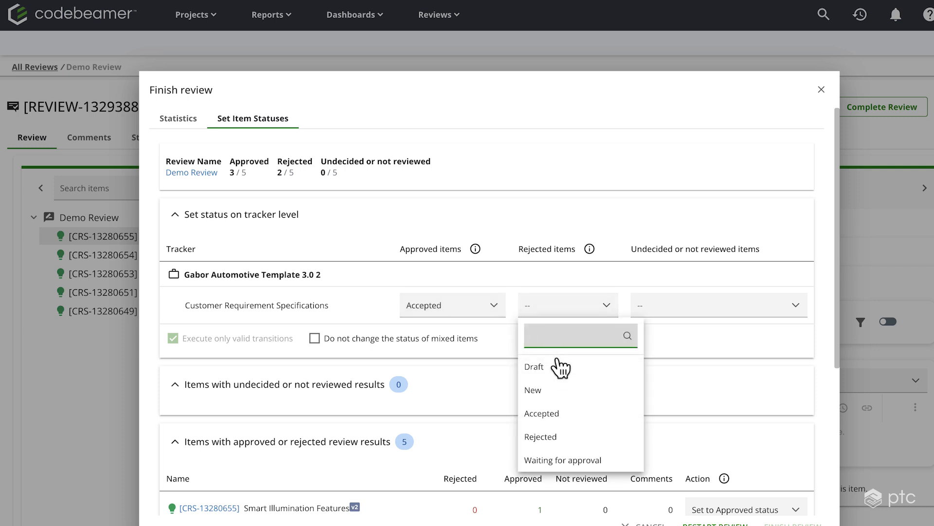
{"action": "left_click", "coordinate": [533, 366]}
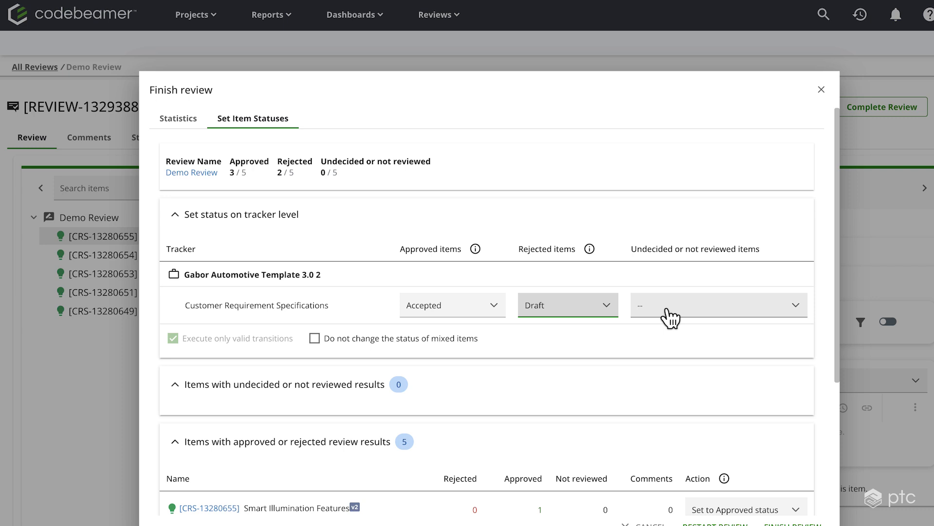
{"action": "mouse_move", "coordinate": [694, 296]}
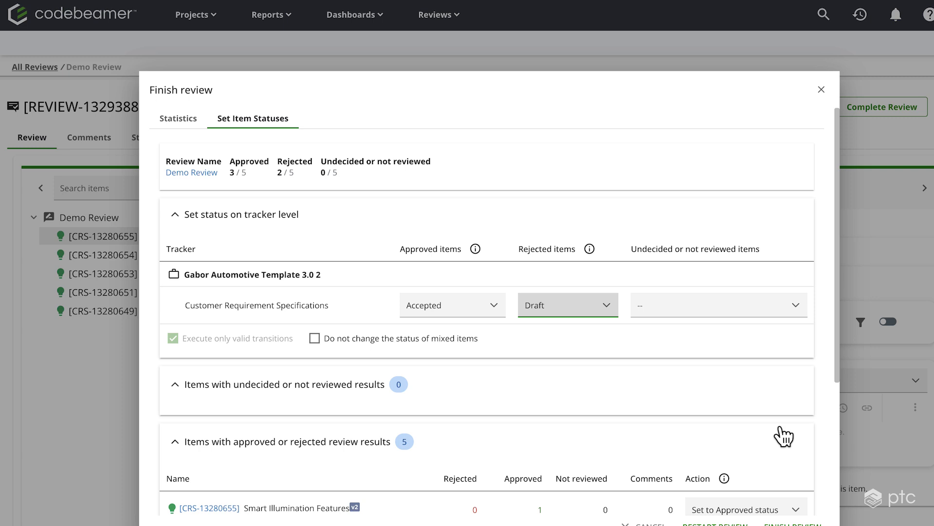
{"action": "left_click", "coordinate": [795, 523]}
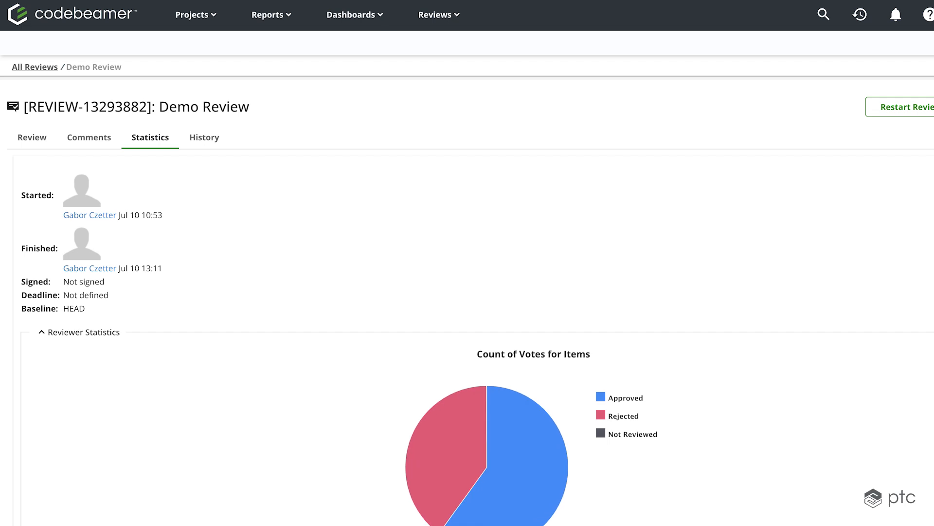
Scroll through the finished review's statistics: 60% approved, 40% rejected, per-item results
{"action": "scroll", "scroll_direction": "down", "scroll_amount": 3}
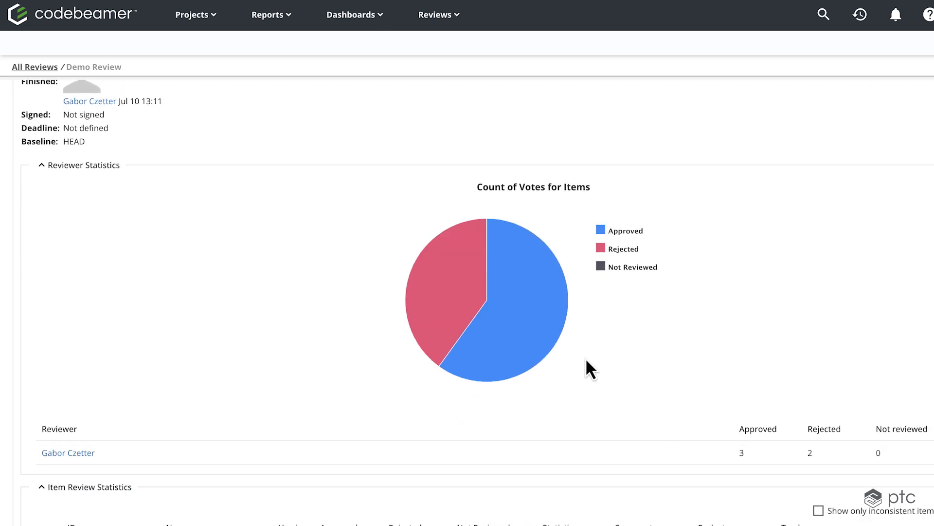
{"action": "mouse_move", "coordinate": [537, 347]}
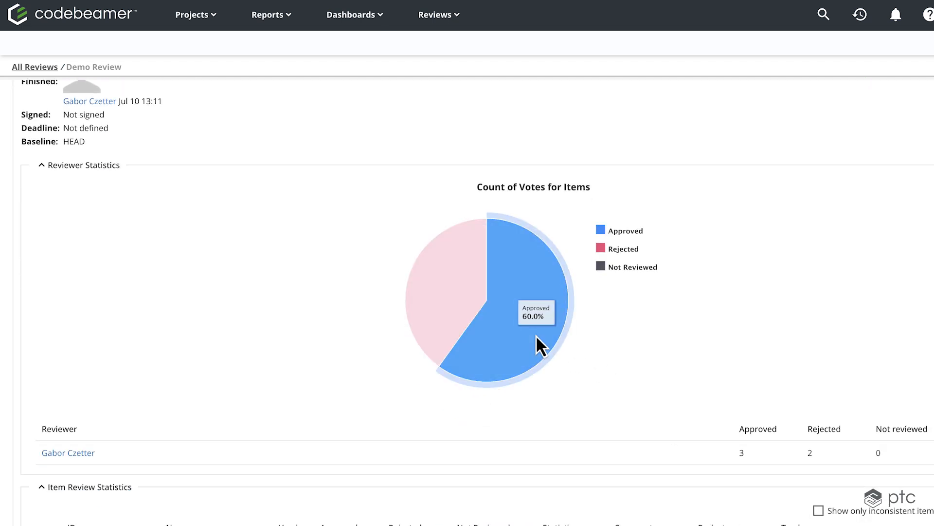
{"action": "scroll", "scroll_direction": "down", "scroll_amount": 3}
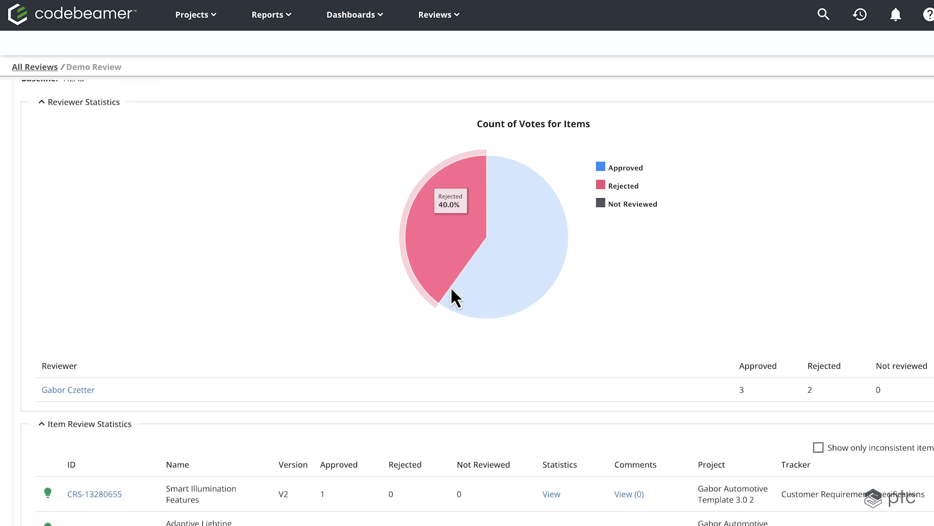
{"action": "scroll", "scroll_direction": "down", "scroll_amount": 3}
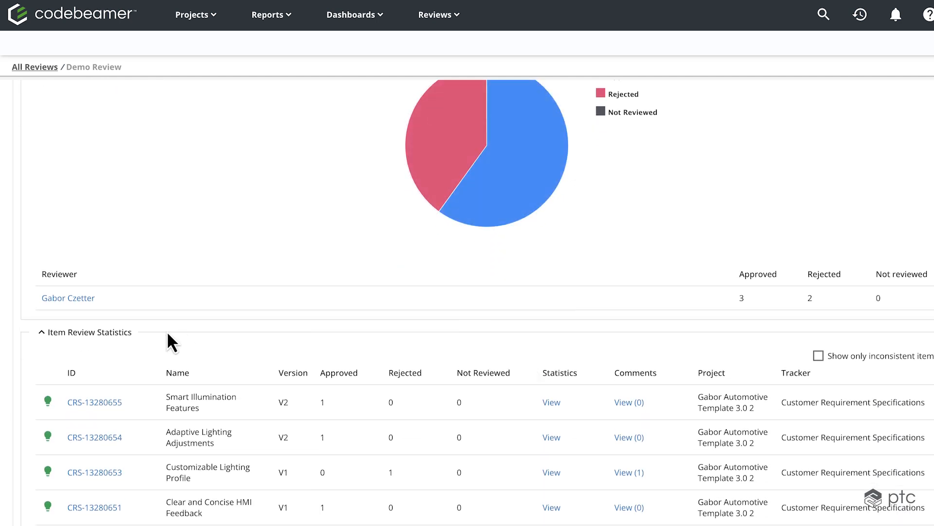
{"action": "mouse_move", "coordinate": [99, 413]}
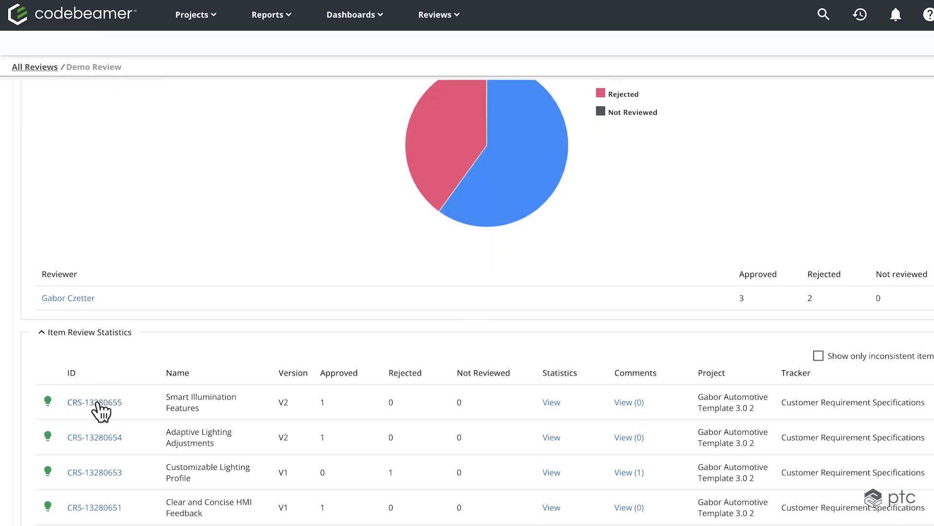
View the Smart Illumination Features requirement (CRS-13280655) showing Accepted status, then return to the Demo Review
{"action": "left_click", "coordinate": [97, 402]}
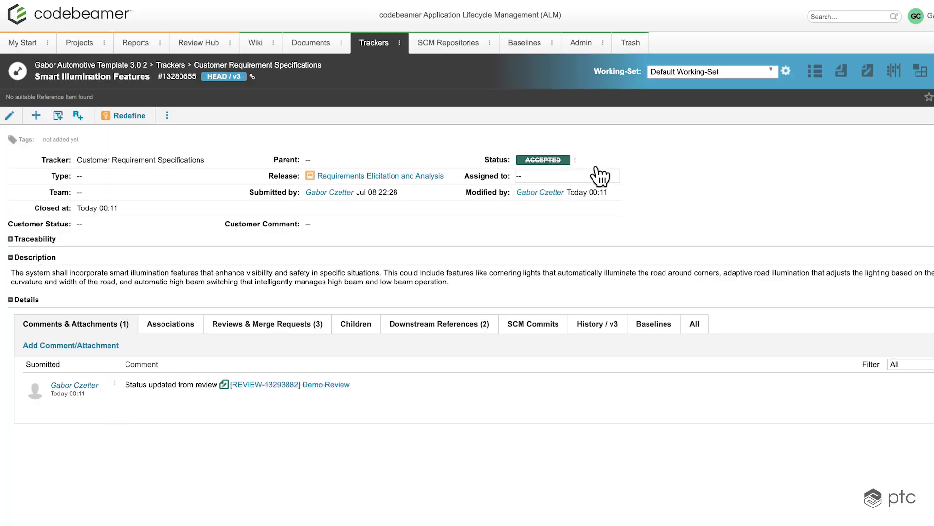
{"action": "mouse_move", "coordinate": [349, 350]}
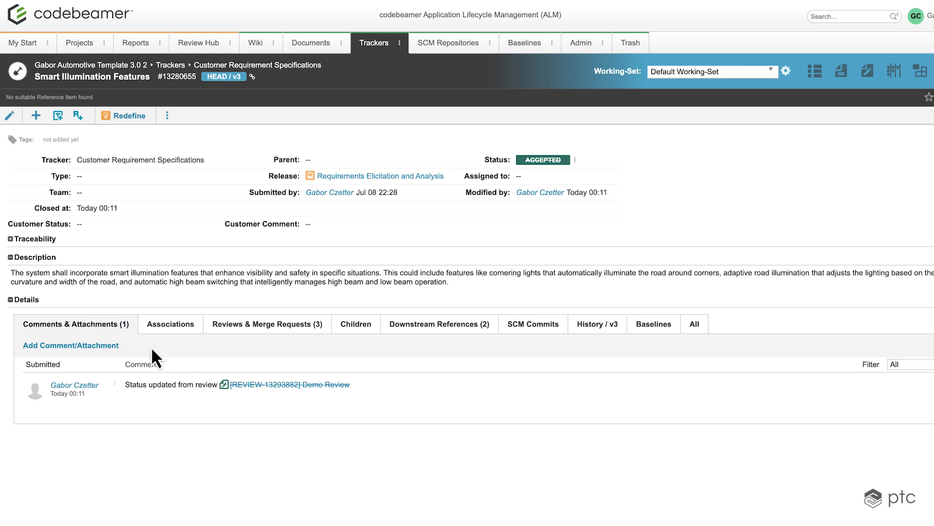
{"action": "mouse_move", "coordinate": [212, 410]}
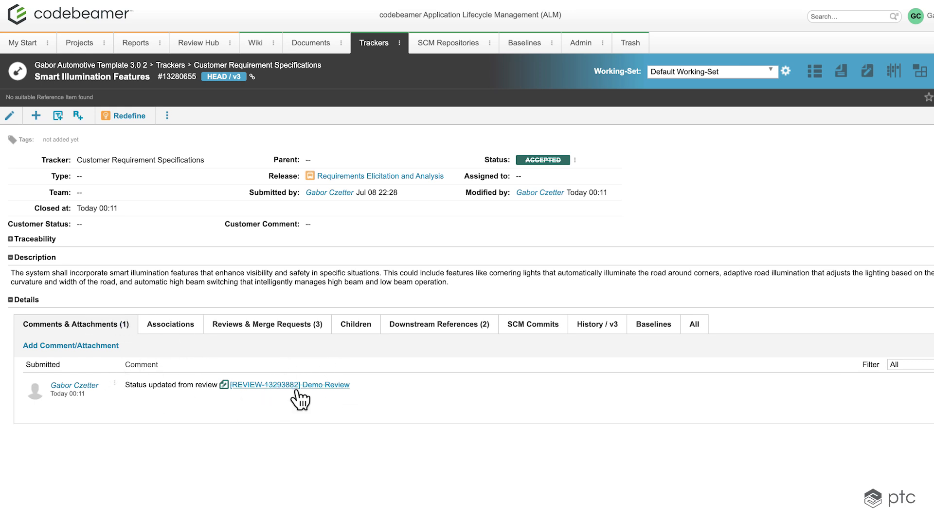
{"action": "left_click", "coordinate": [291, 384]}
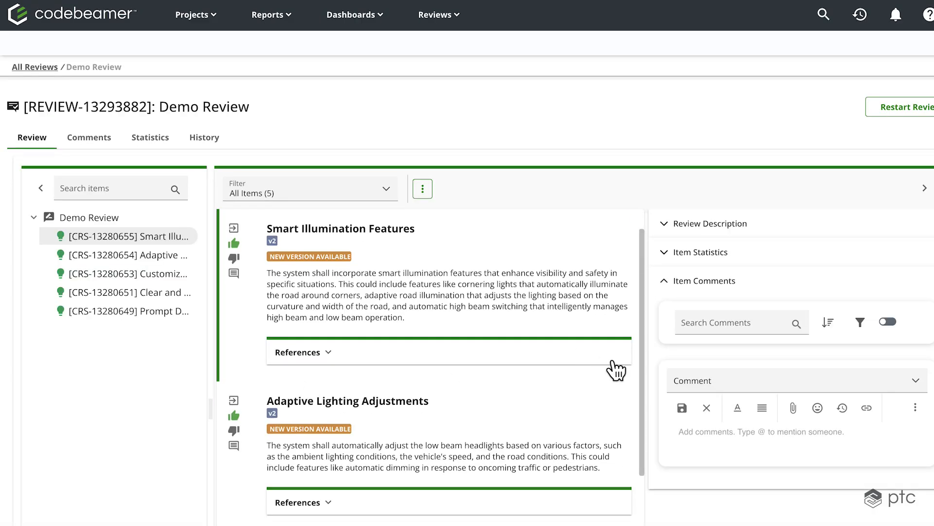
Start a restart of the finished Demo Review, bringing up the restart options dialog
{"action": "scroll", "scroll_direction": "down", "scroll_amount": 3}
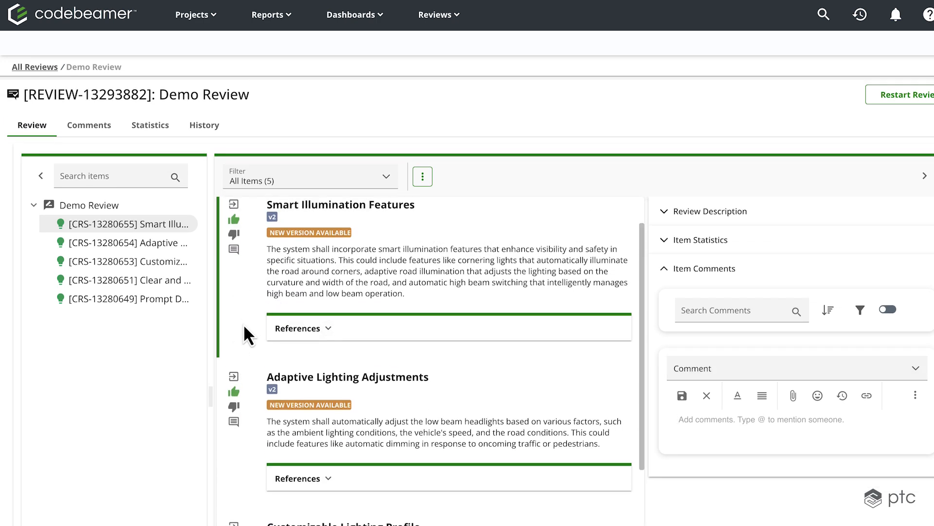
{"action": "mouse_move", "coordinate": [234, 404]}
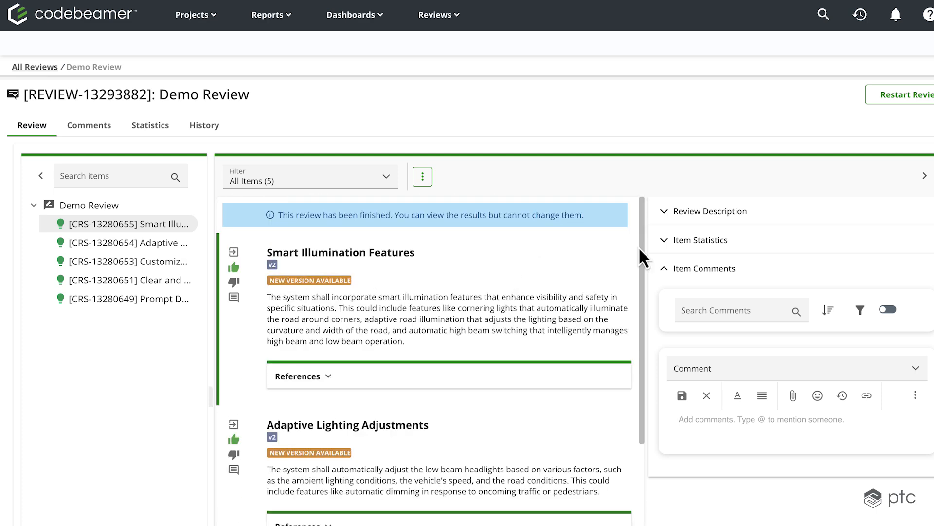
{"action": "left_click", "coordinate": [909, 95]}
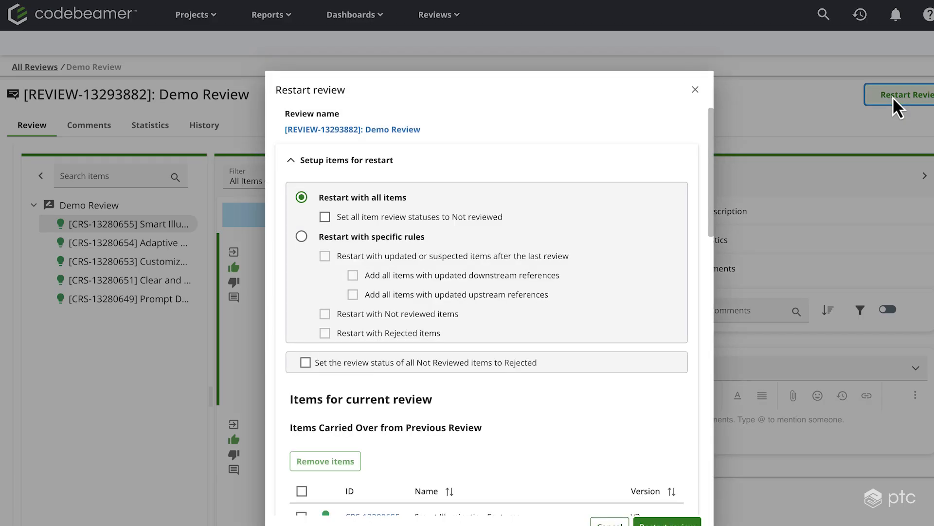